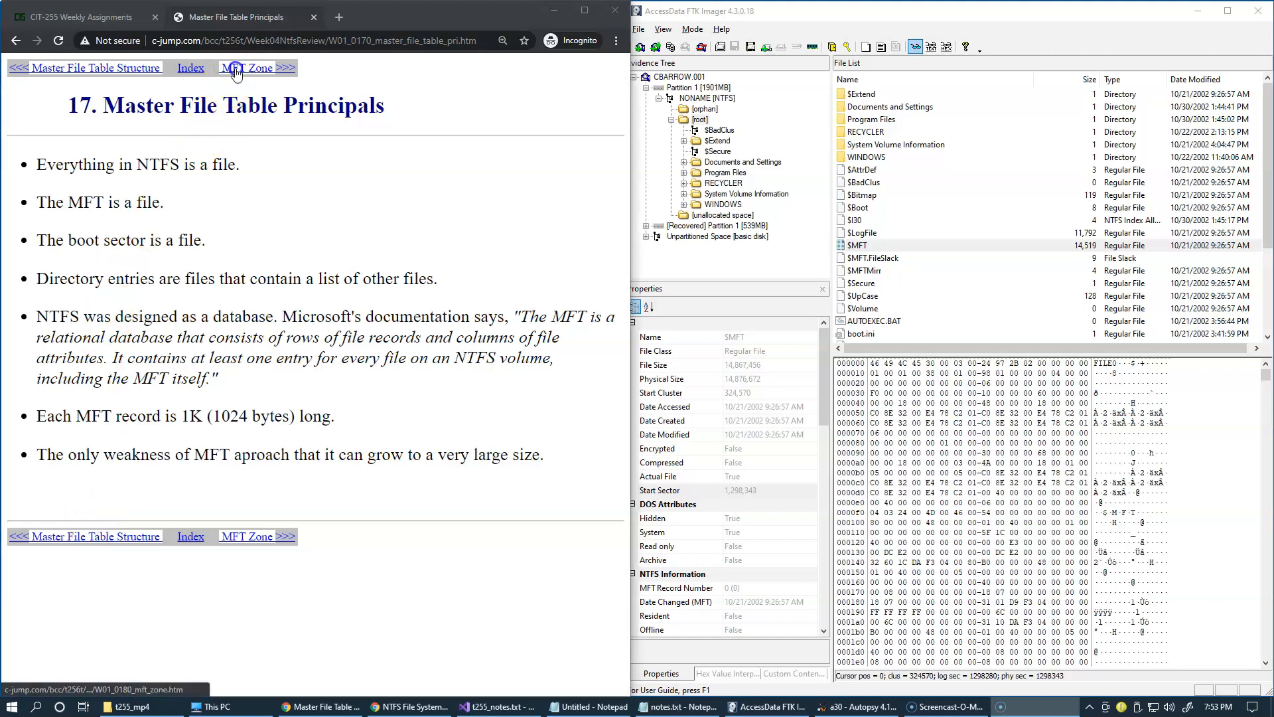
Follow the 'MFT Zone >>>' link to the MFT Zone lecture slide
click(248, 67)
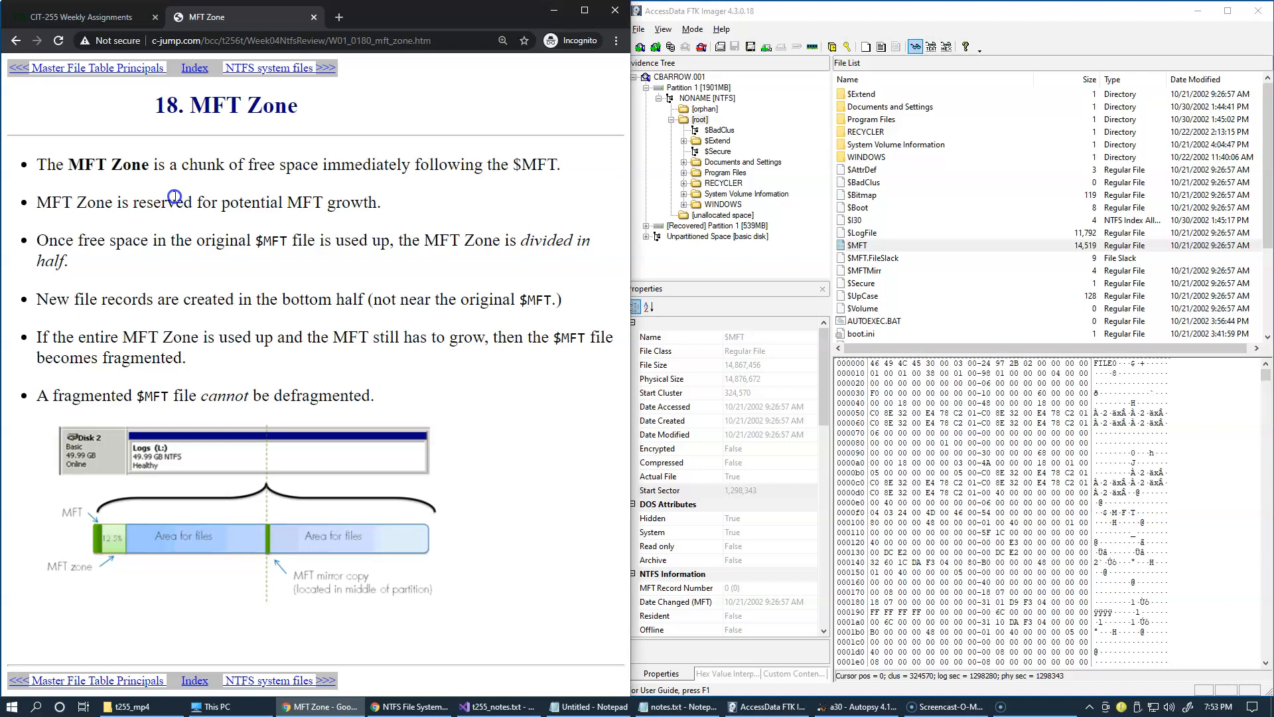
mouse_move(294, 177)
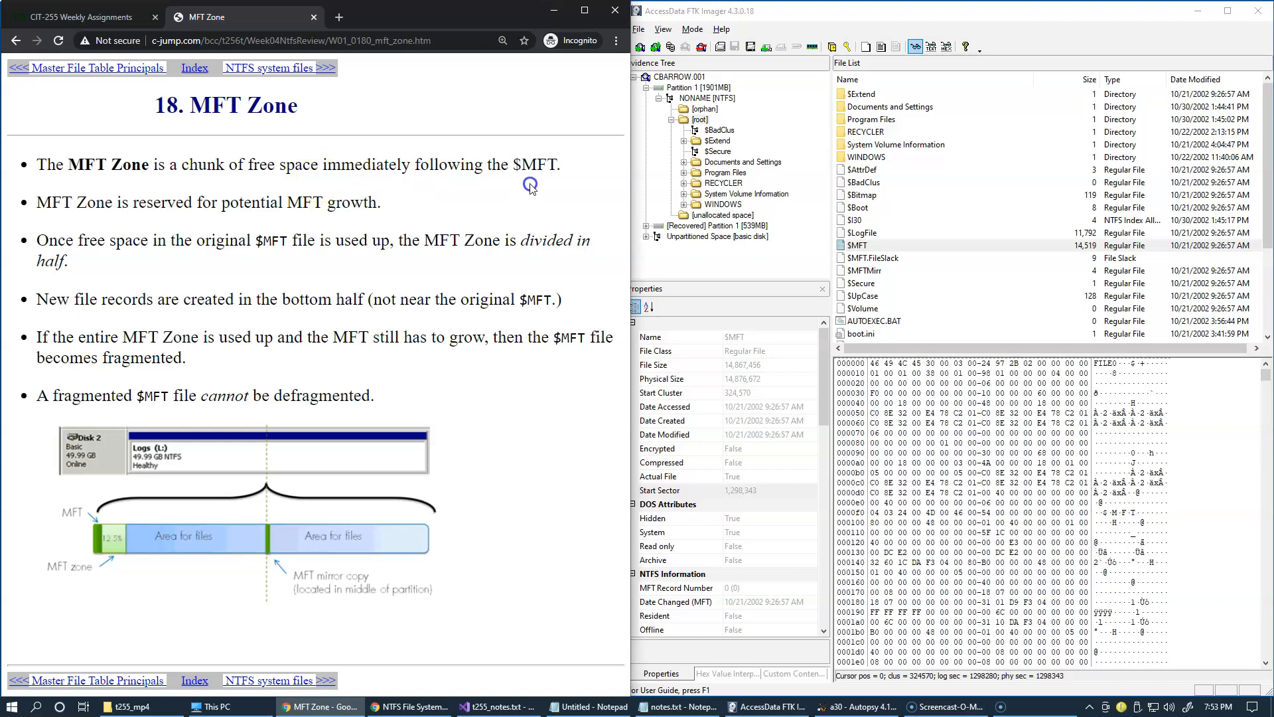
mouse_move(536, 203)
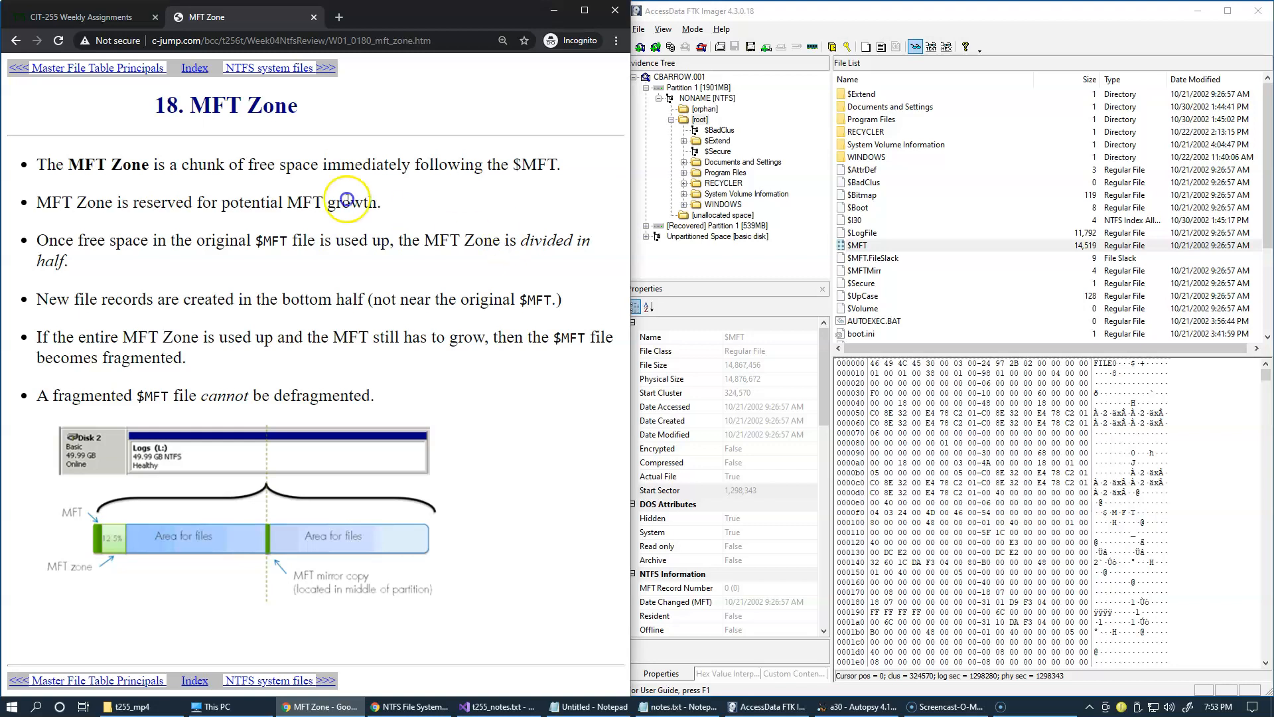
mouse_move(149, 192)
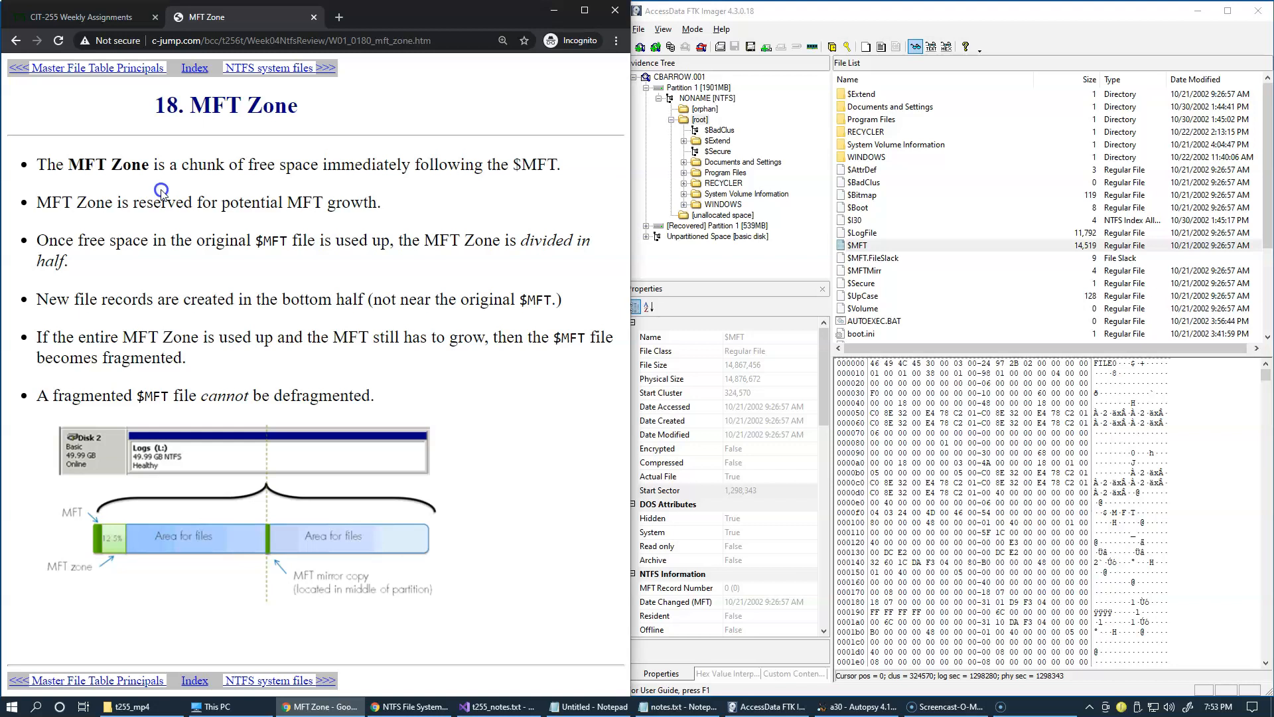
mouse_move(329, 300)
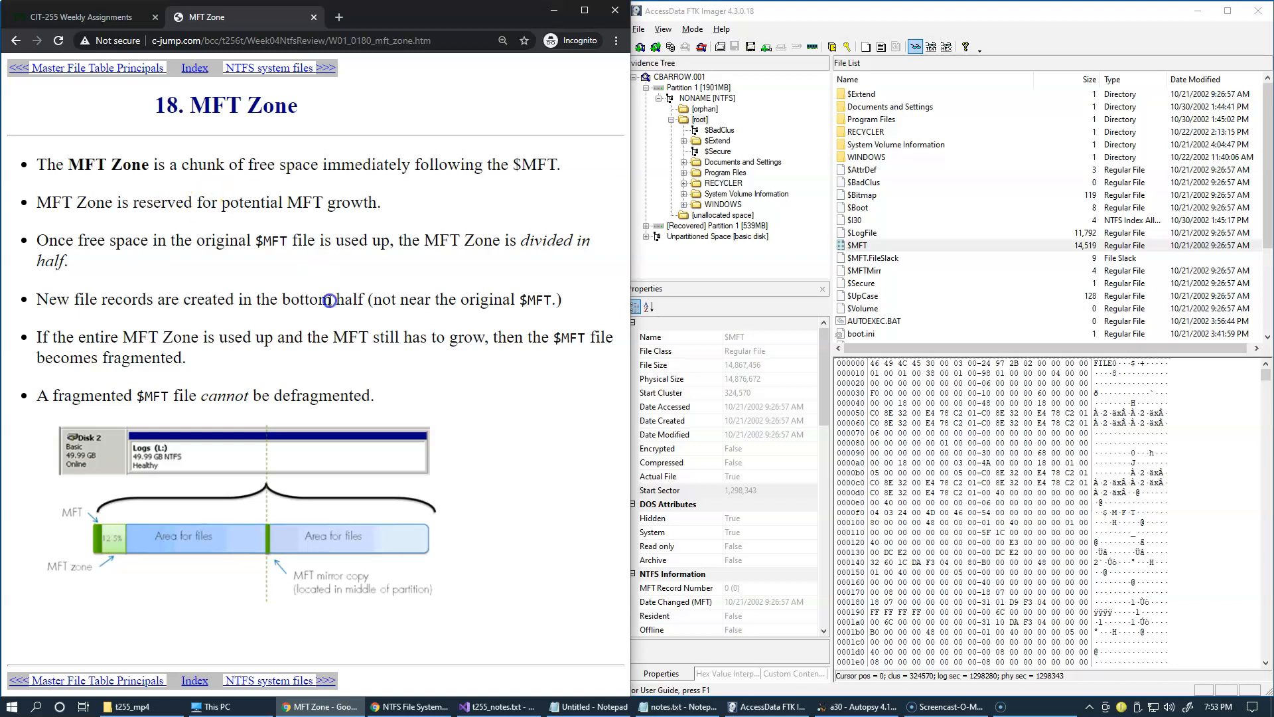
mouse_move(453, 227)
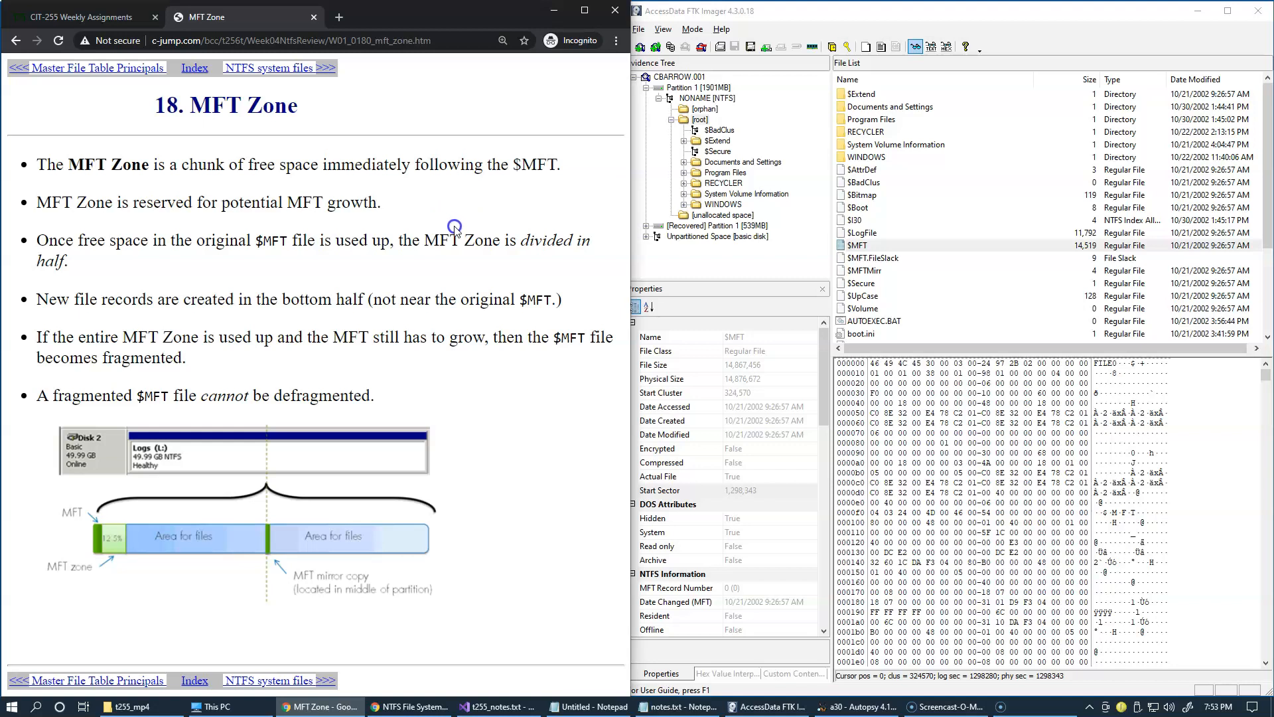
mouse_move(497, 163)
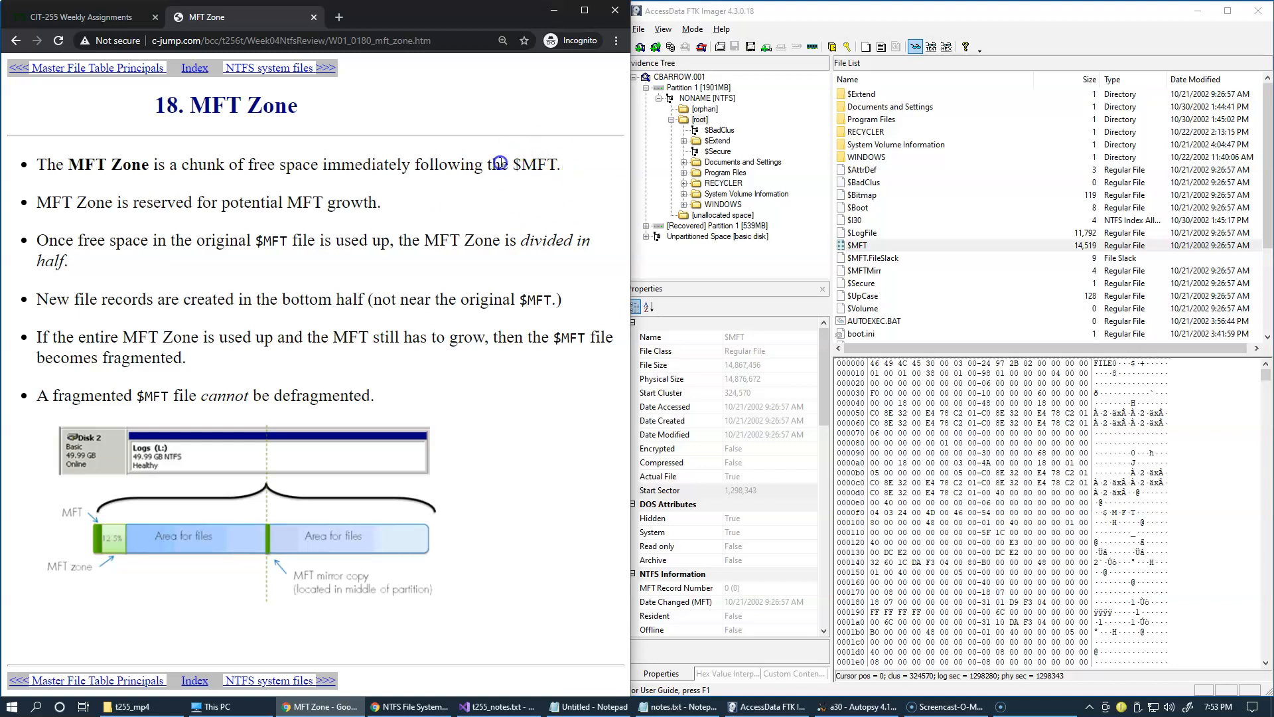
mouse_move(509, 208)
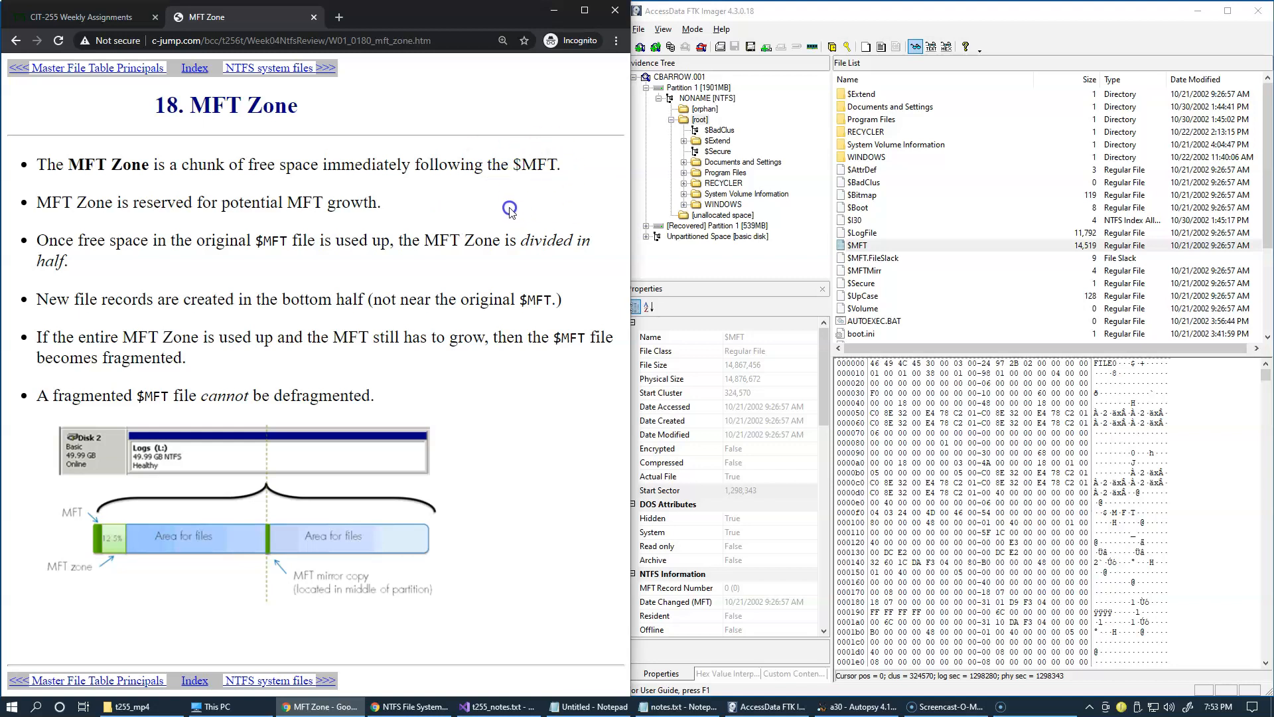
Record '1,298,343 = 1st MFT sector' in the Notepad notes file
click(856, 245)
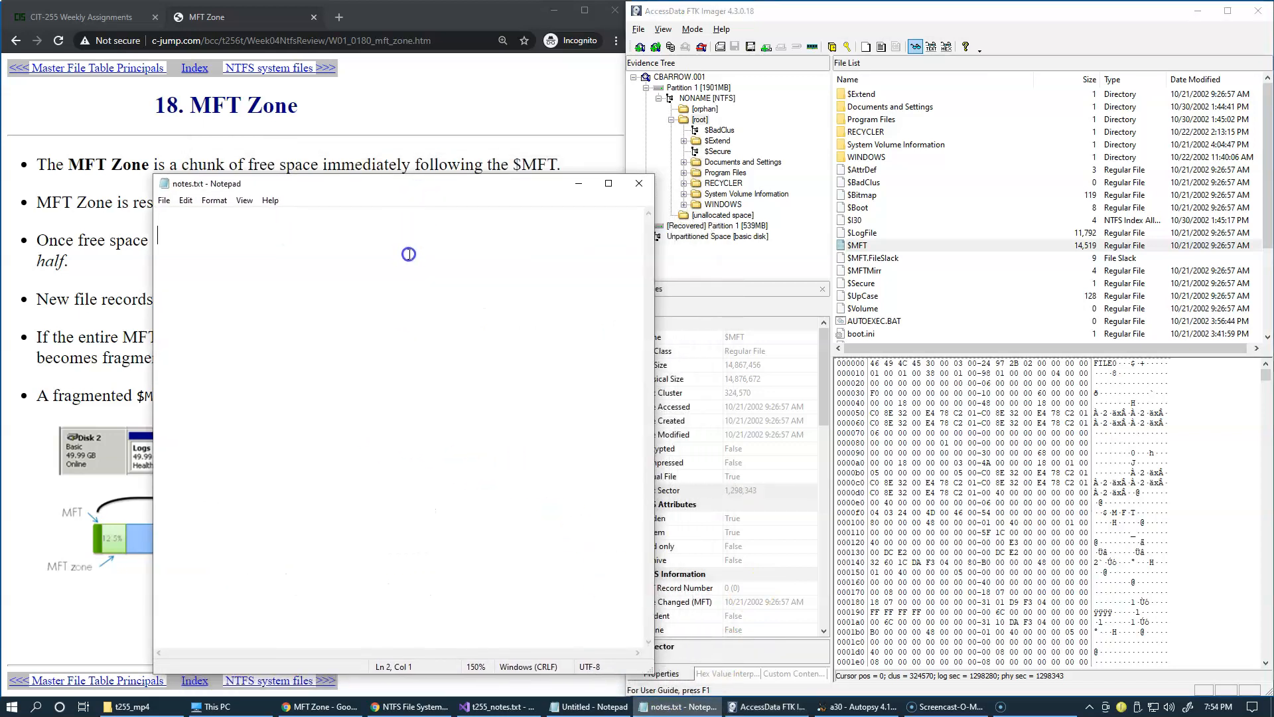
text(1,298,343)
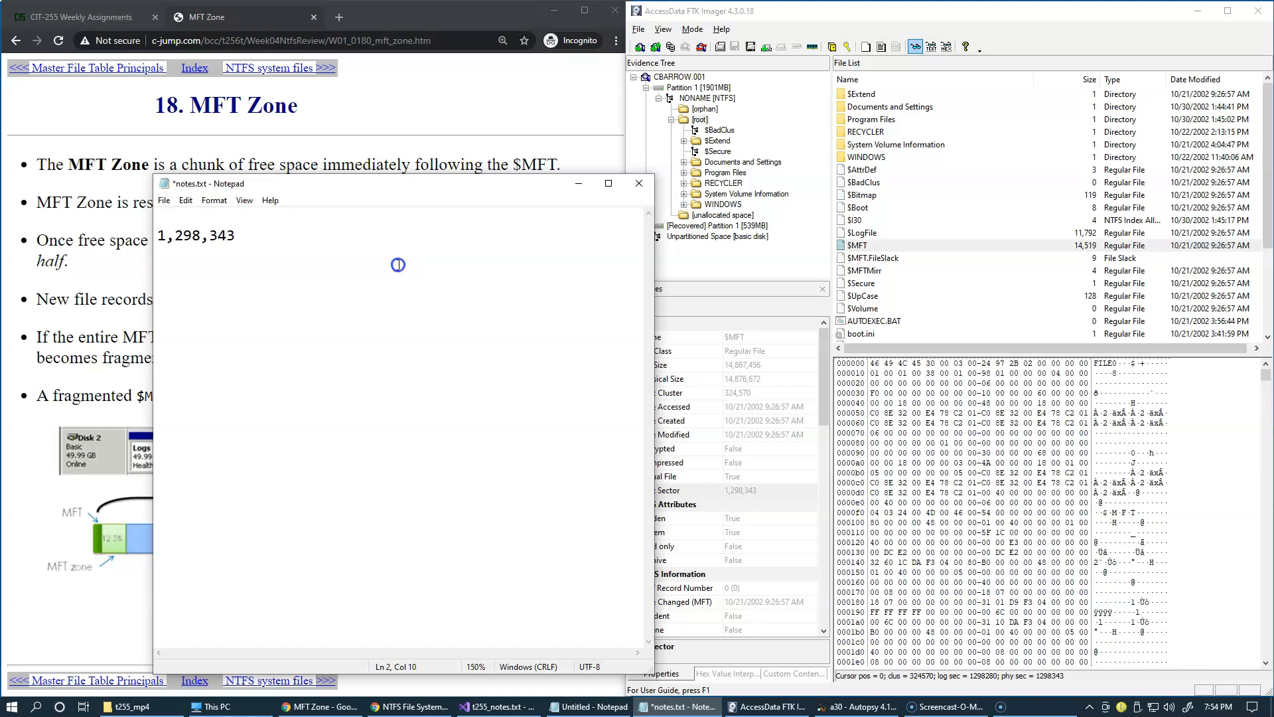
text(= 1st MFT)
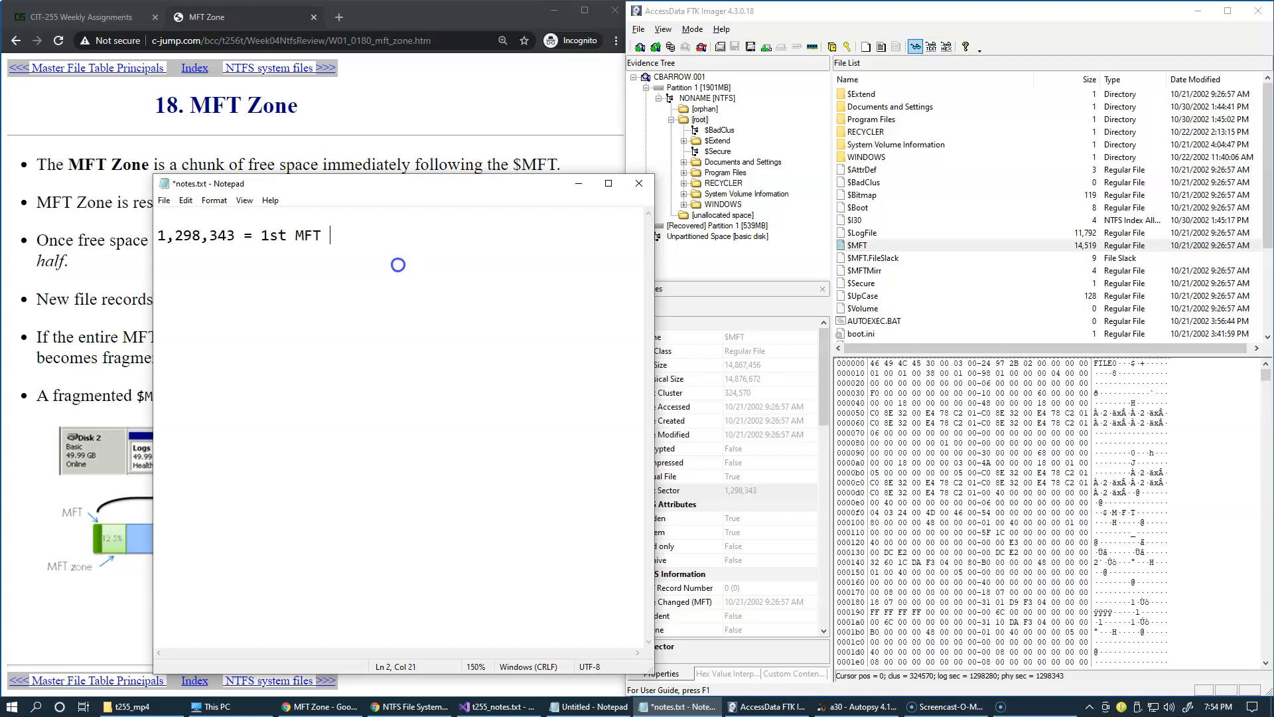
text(secto)
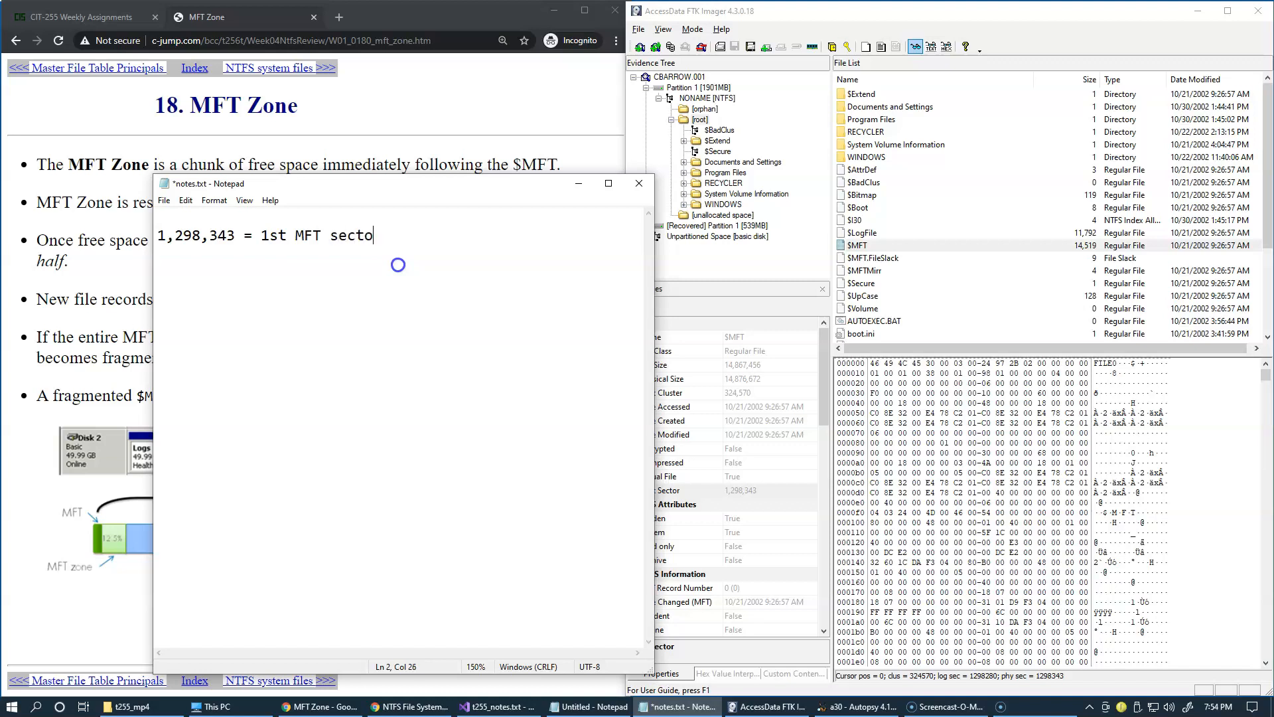
text(r)
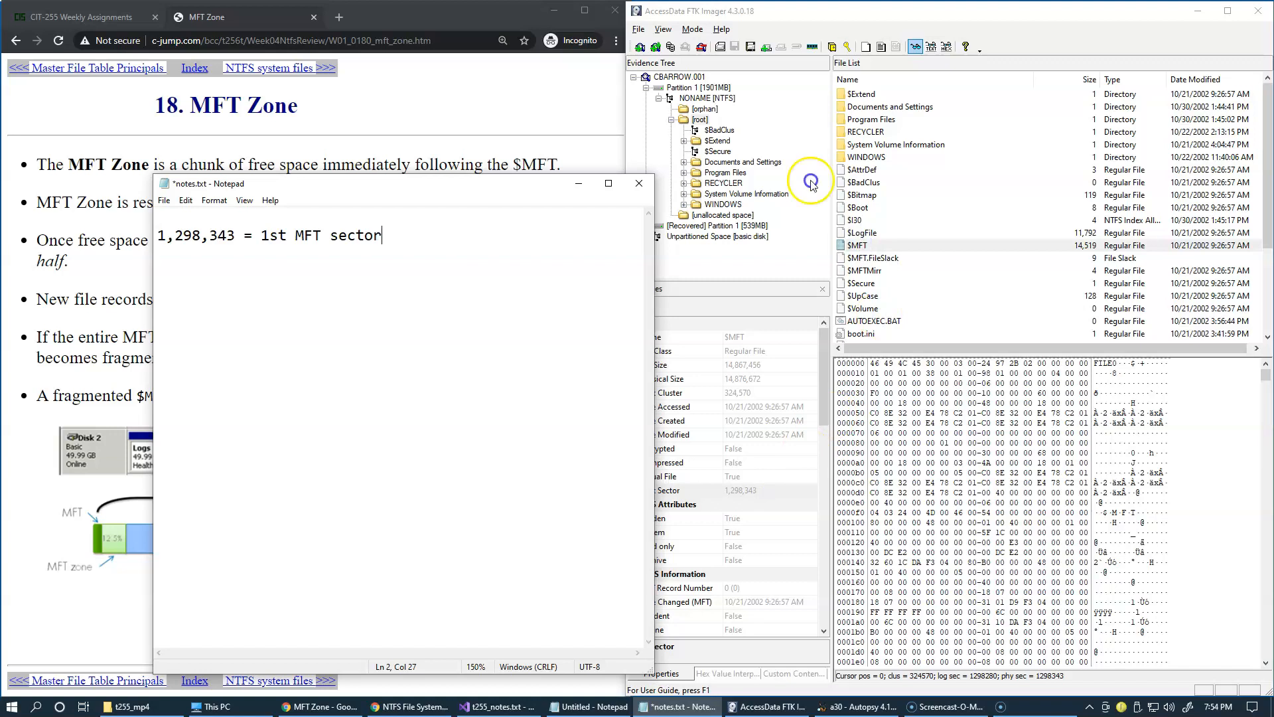
Open the NONAME [NTFS] partition's backup boot sector to read its sector number
click(702, 98)
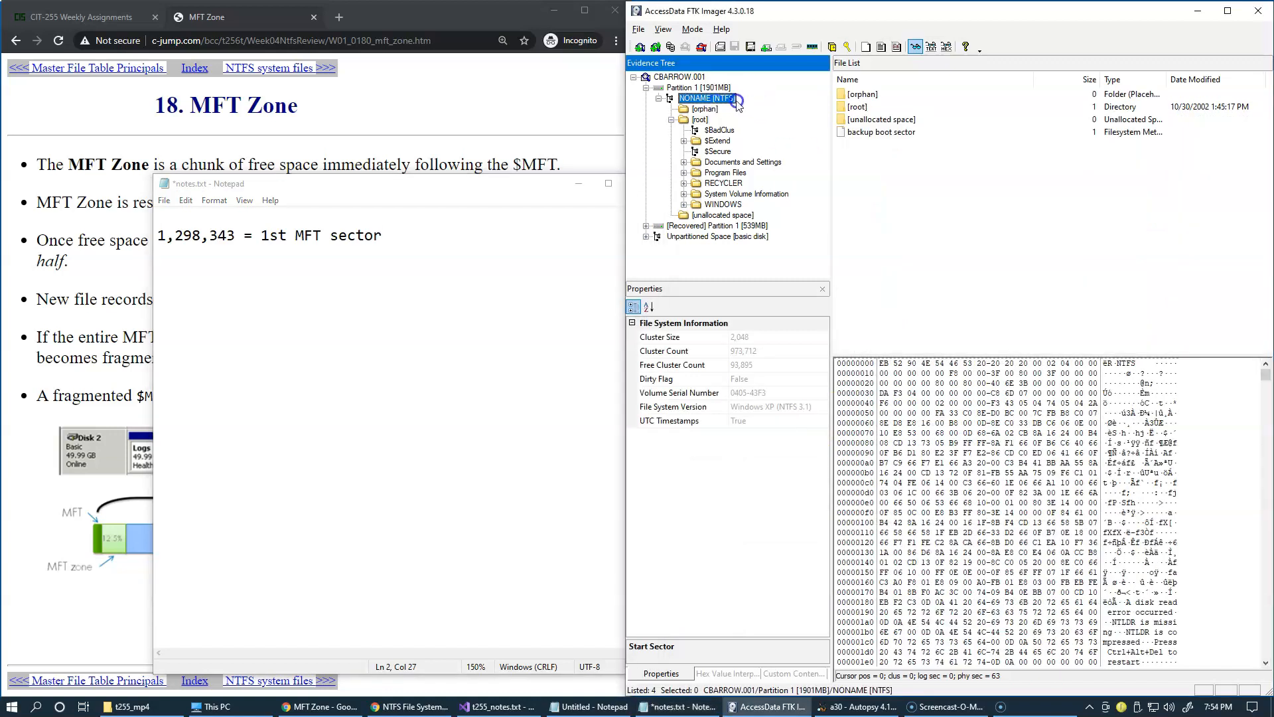
mouse_move(756, 109)
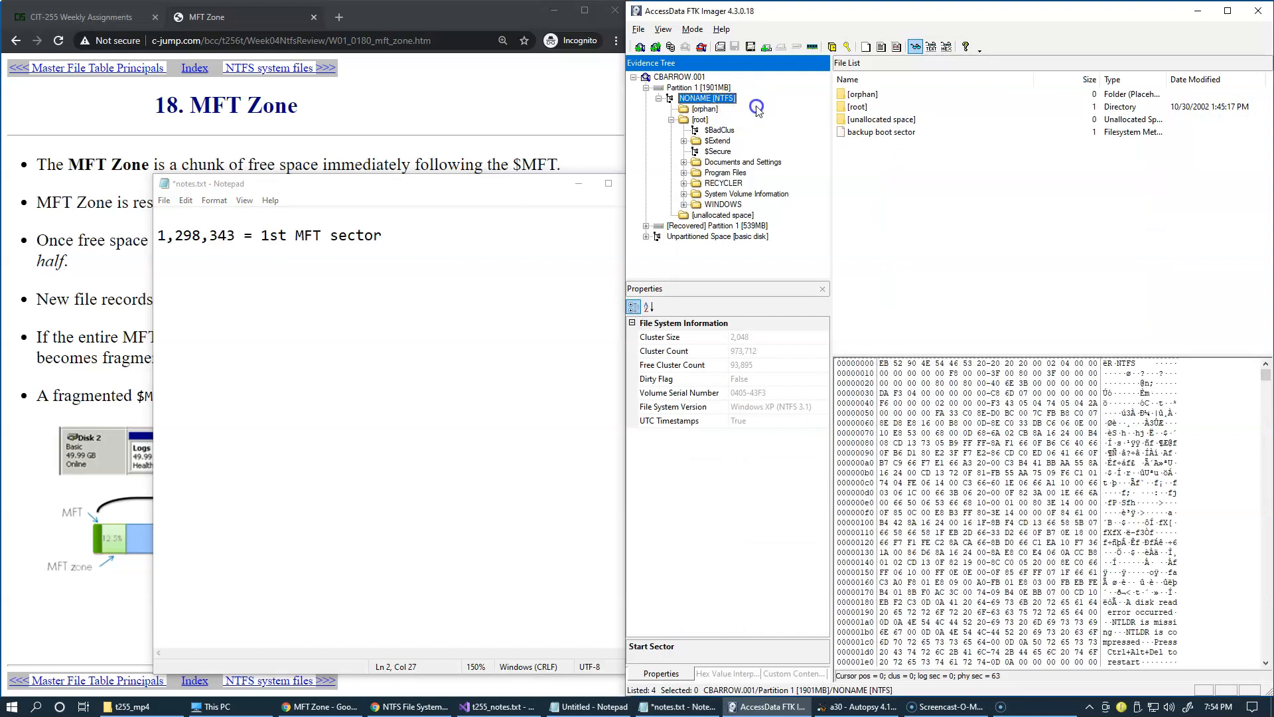
click(880, 131)
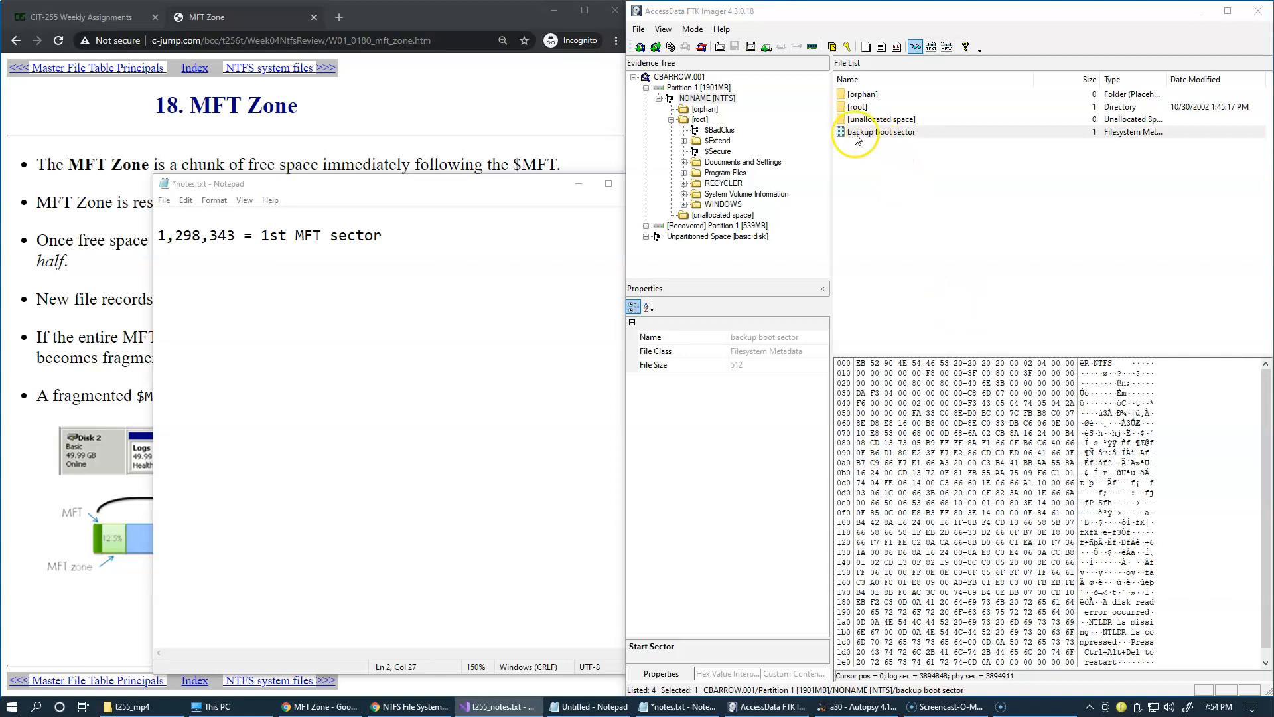
click(882, 131)
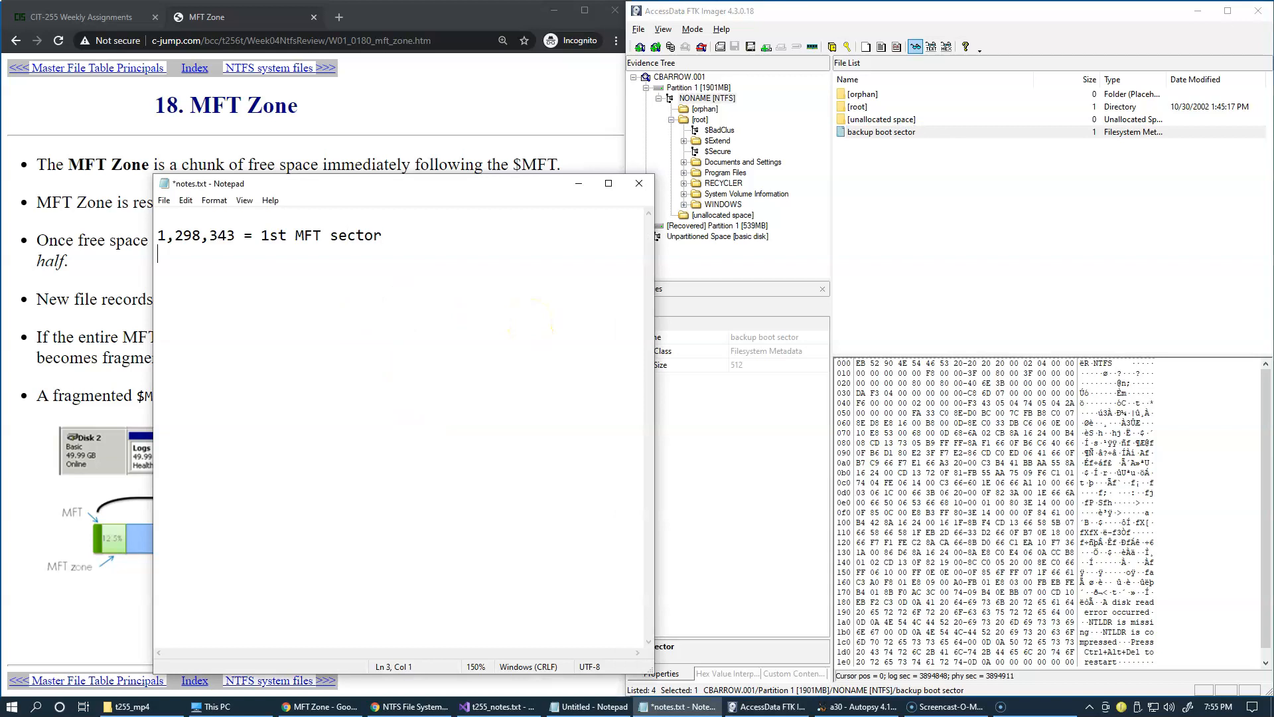
Add the note line '3,894,848 = last sector of NTFS'
text(3,894,848 = 1)
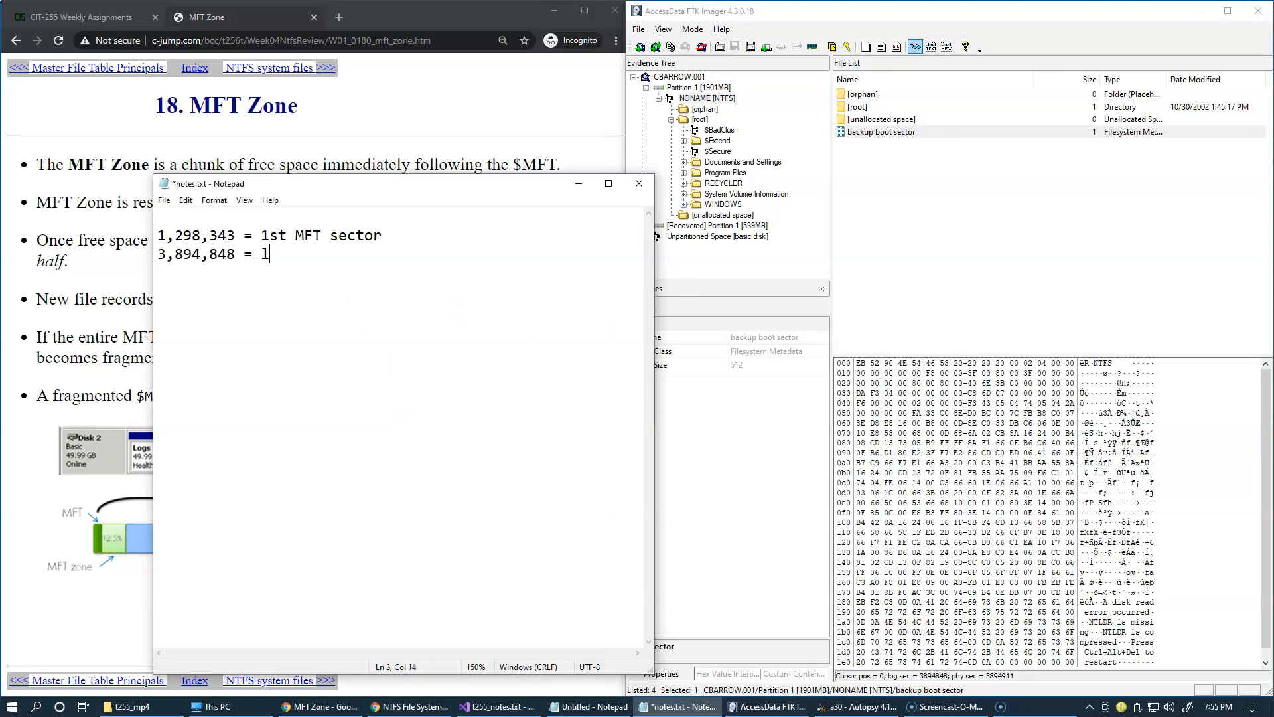
text(ast)
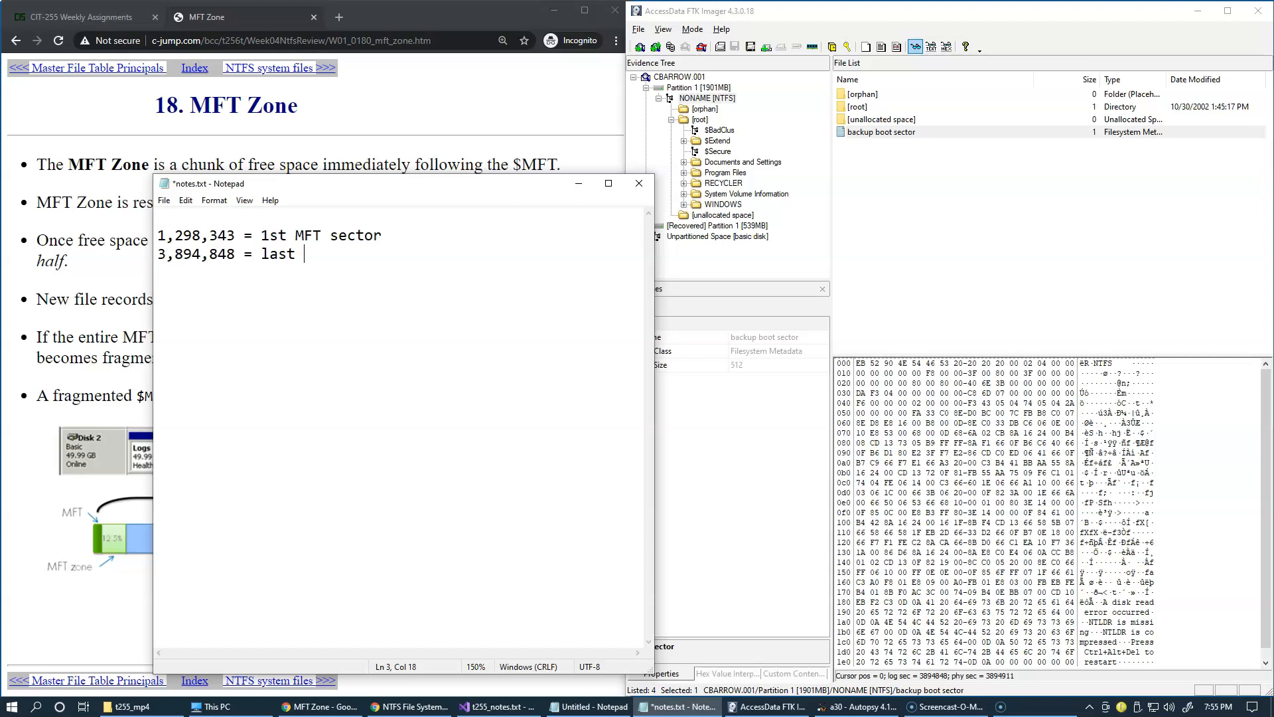
text(sector of)
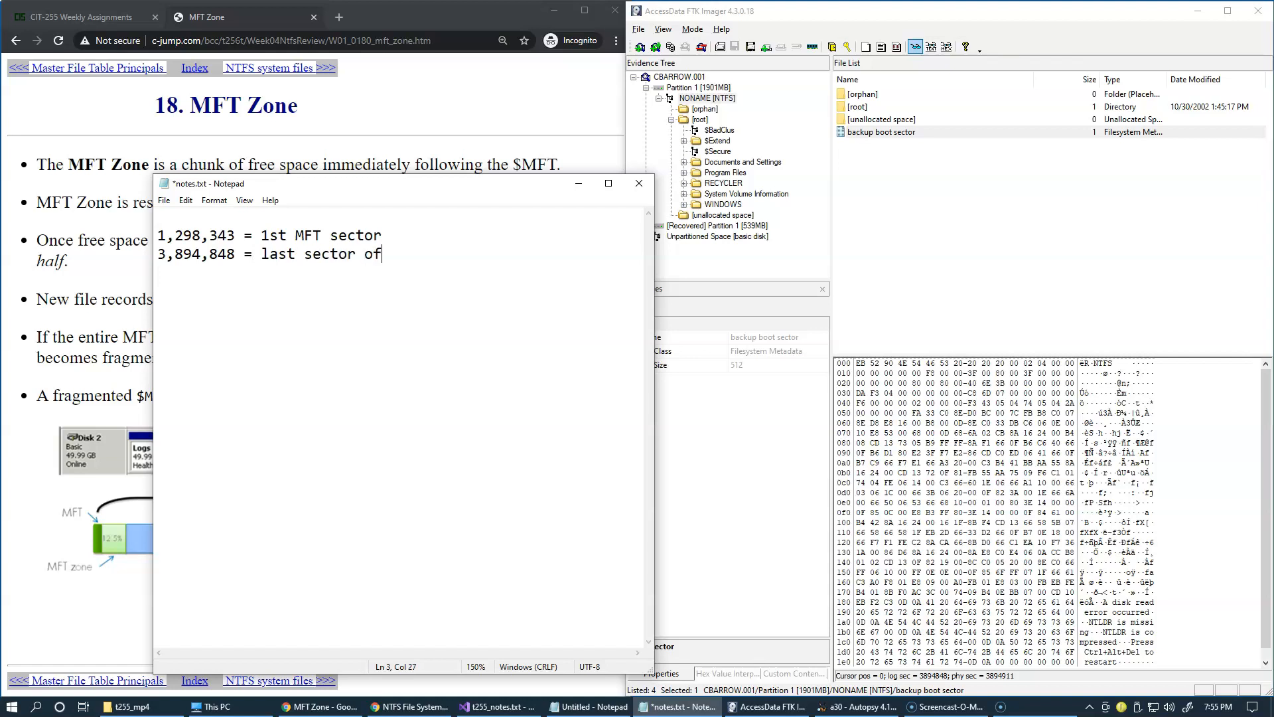
text(NTFS)
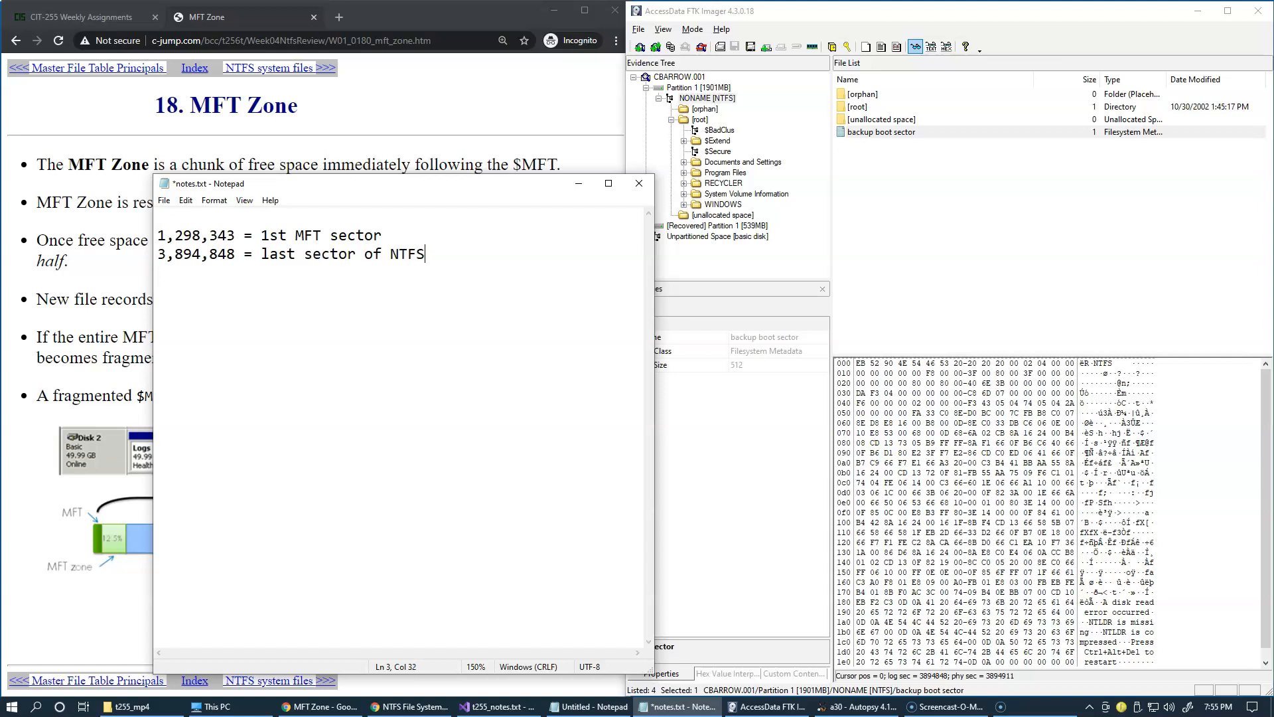
mouse_move(507, 427)
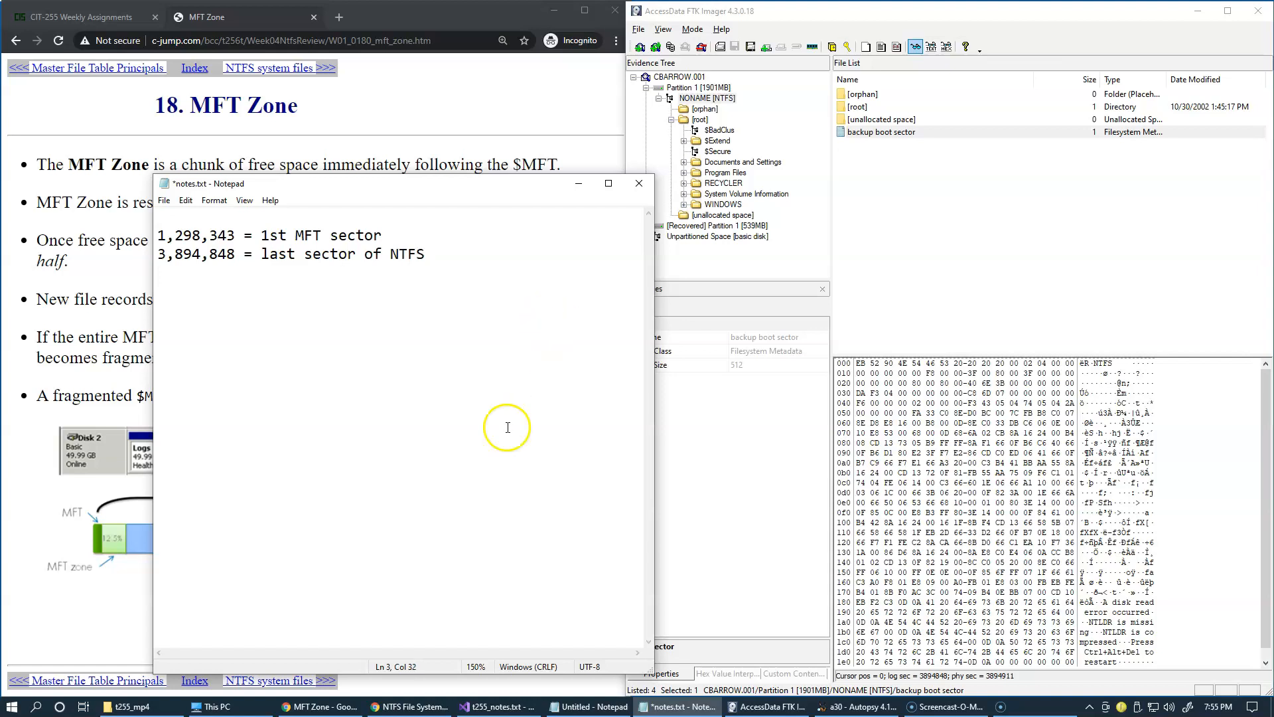
Select the first MFT sector value 1,298,343 in the notes
double_click(219, 235)
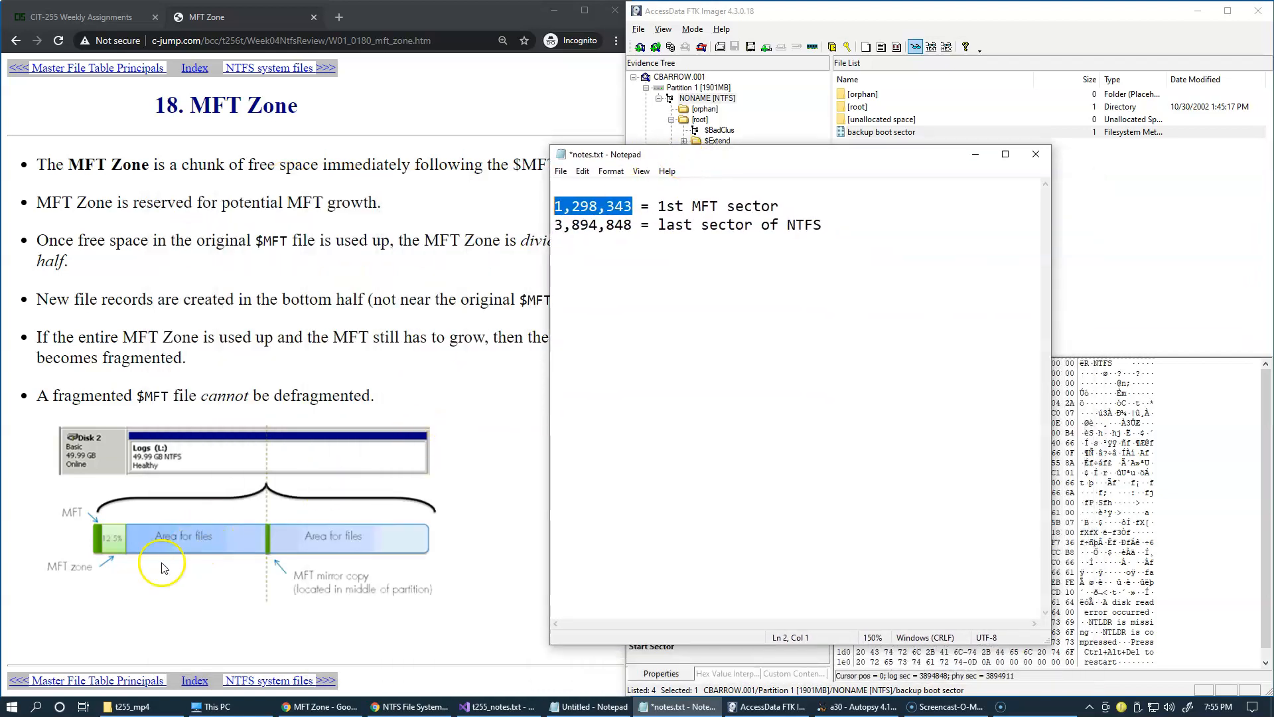
mouse_move(187, 514)
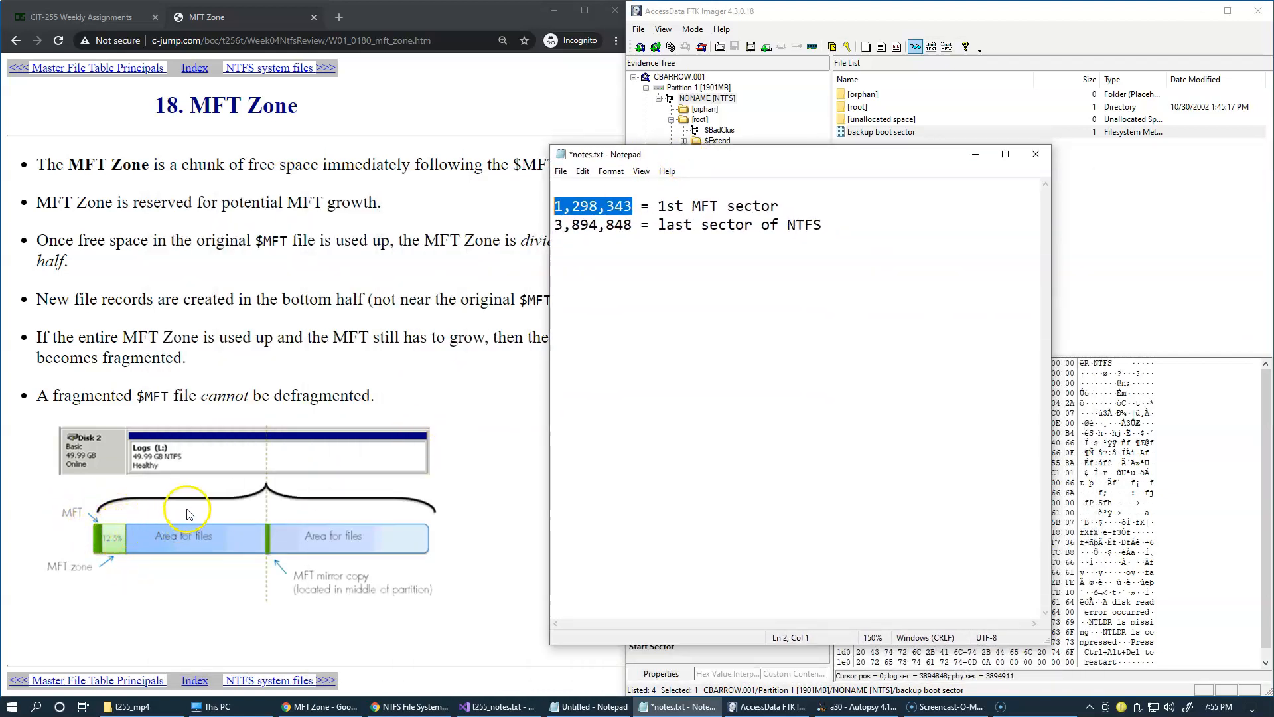
mouse_move(255, 487)
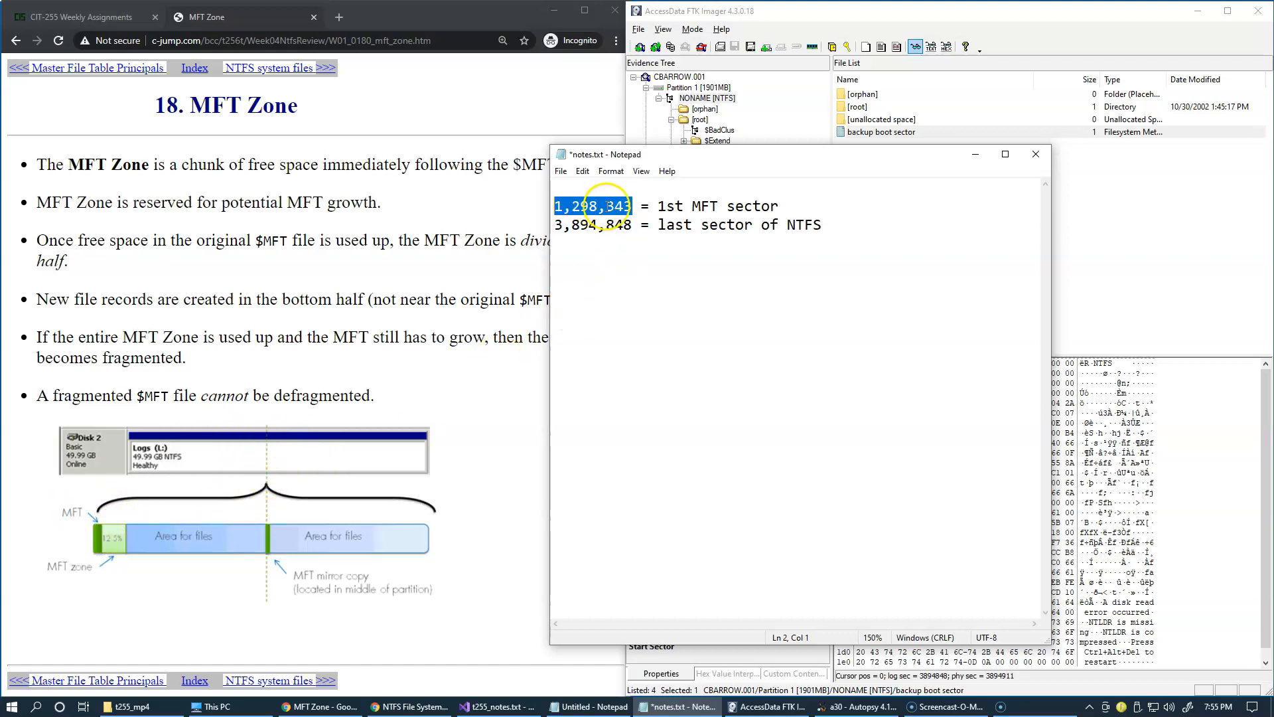
mouse_move(420, 467)
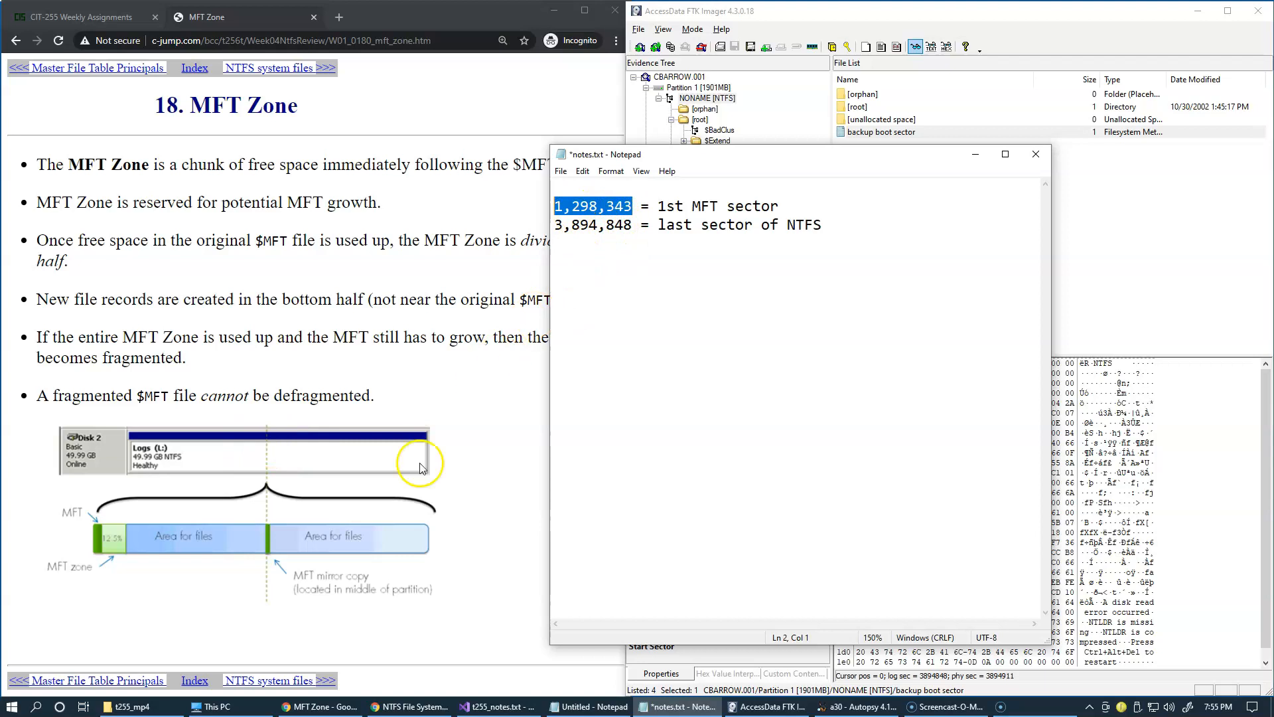
mouse_move(380, 466)
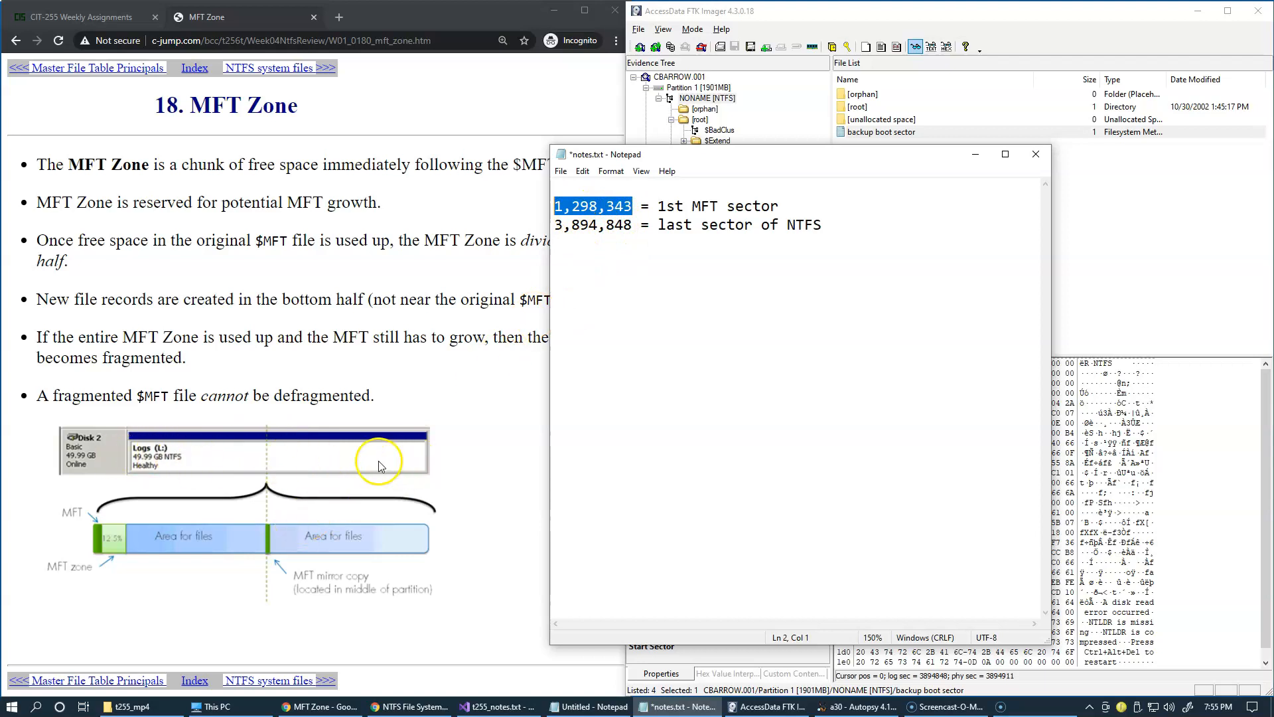
mouse_move(423, 479)
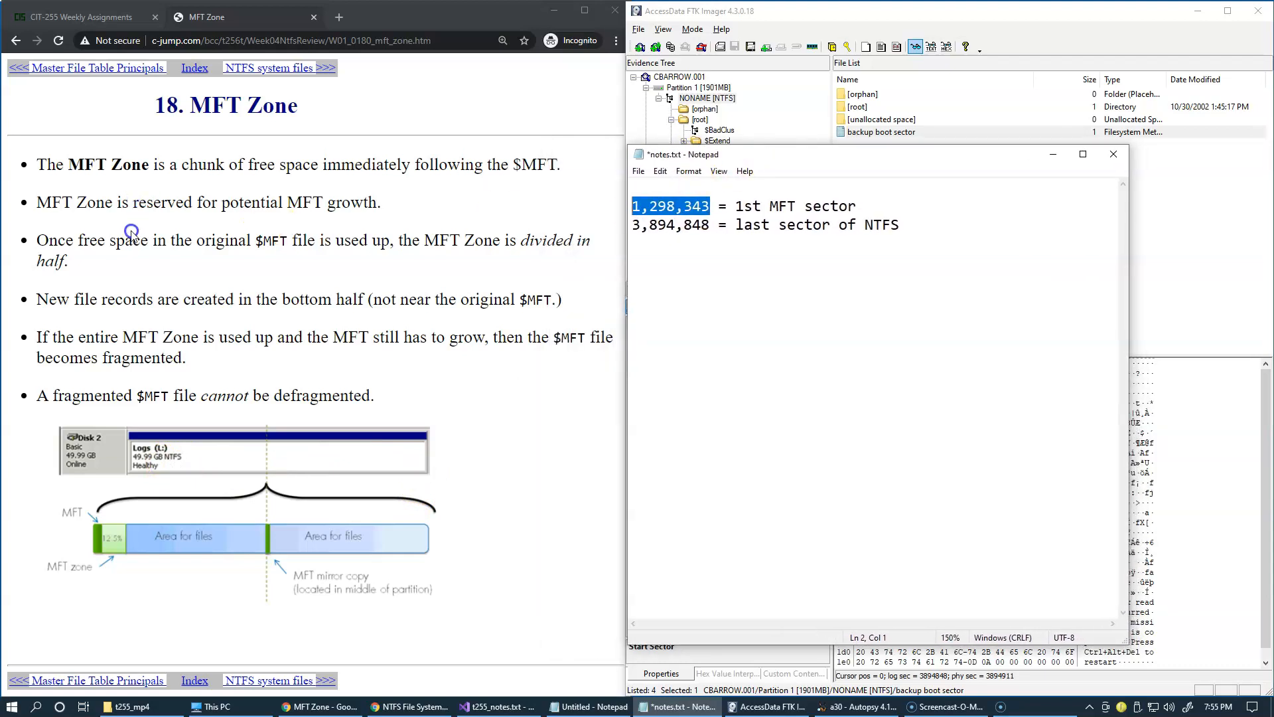
mouse_move(713, 280)
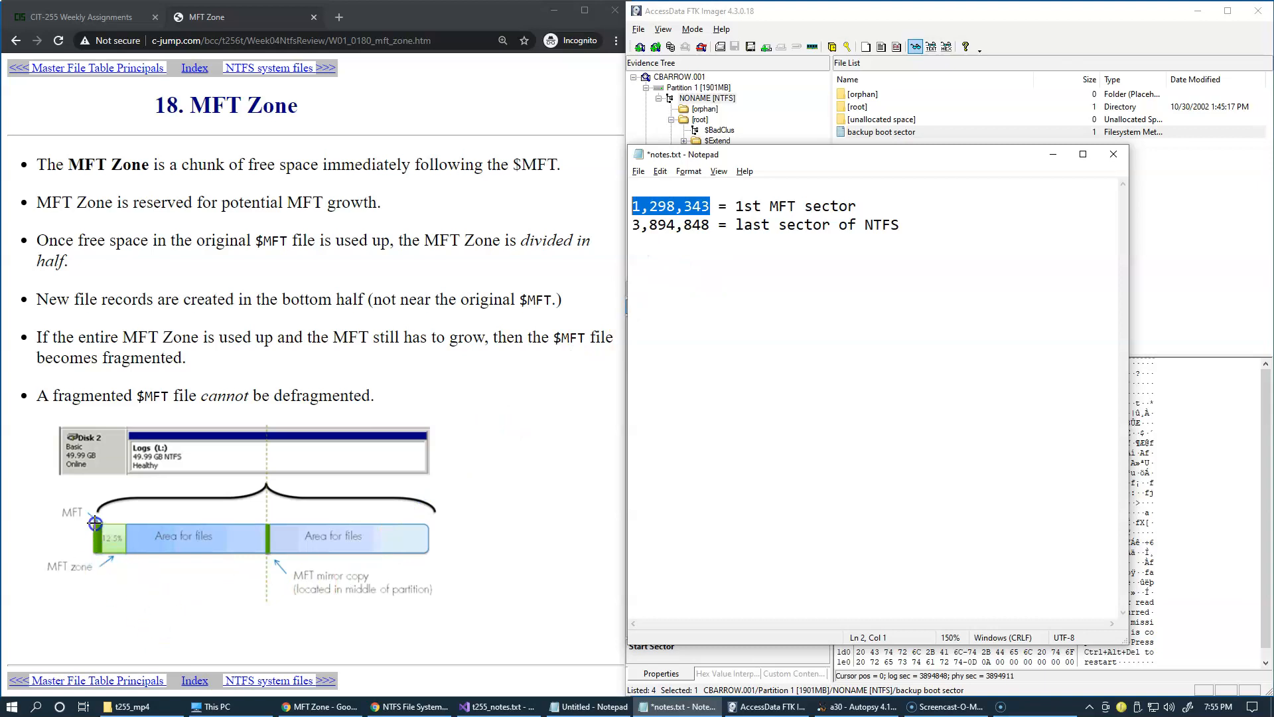
mouse_move(96, 559)
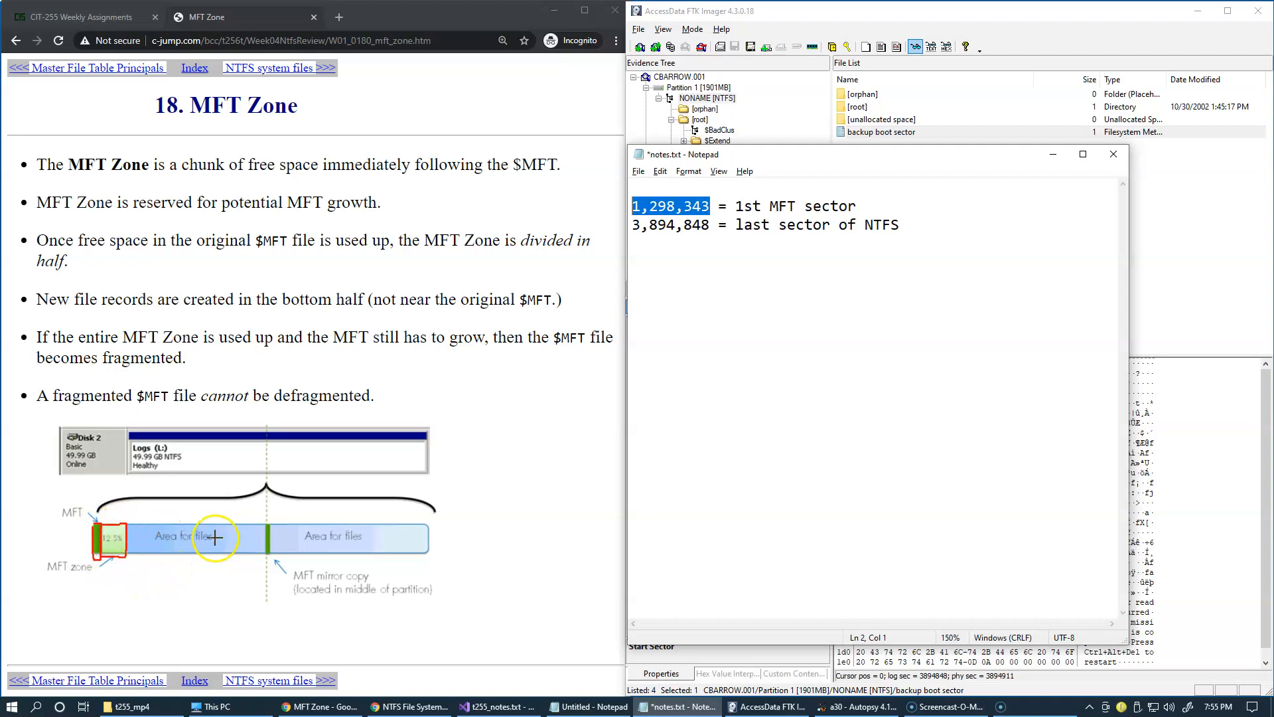
mouse_move(264, 549)
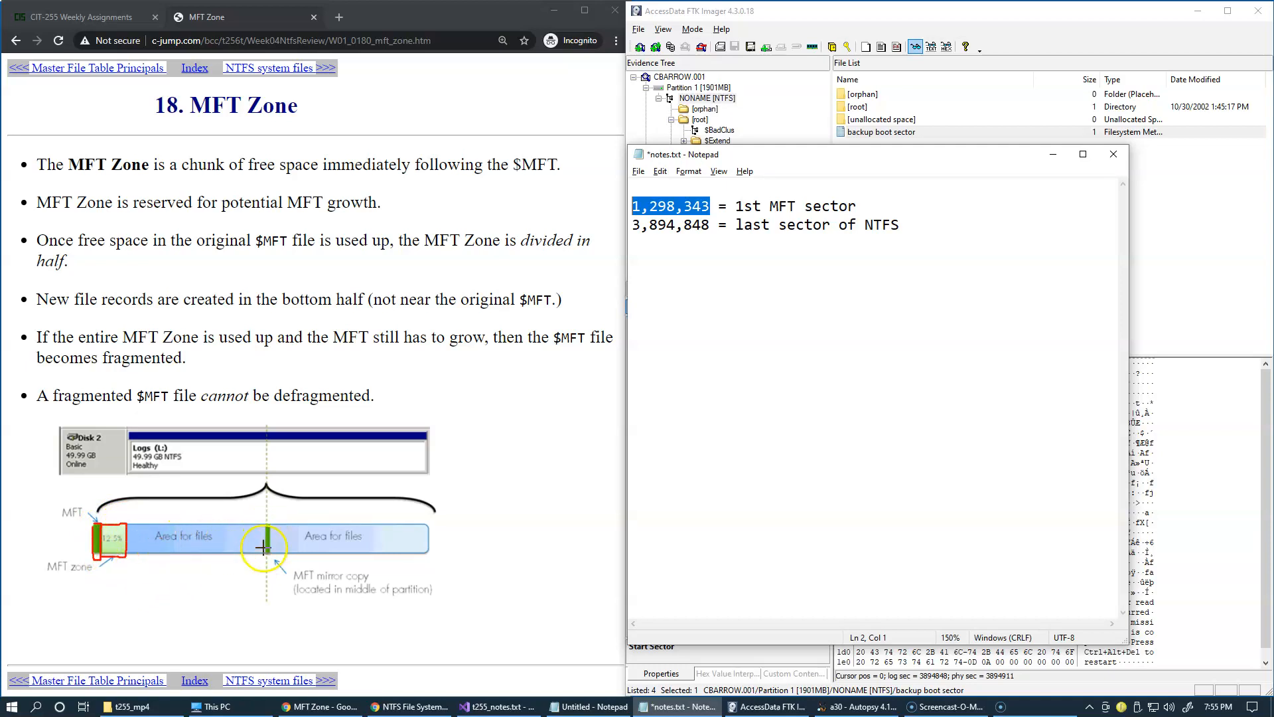
mouse_move(197, 547)
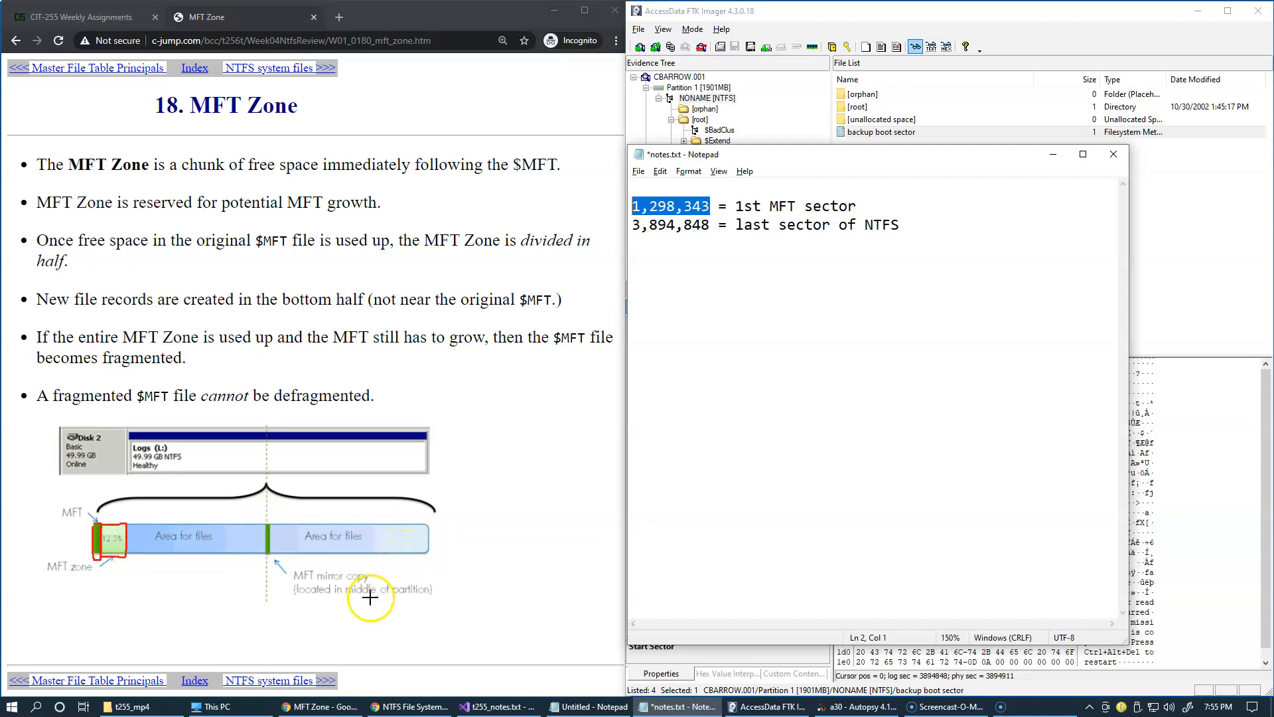
mouse_move(363, 579)
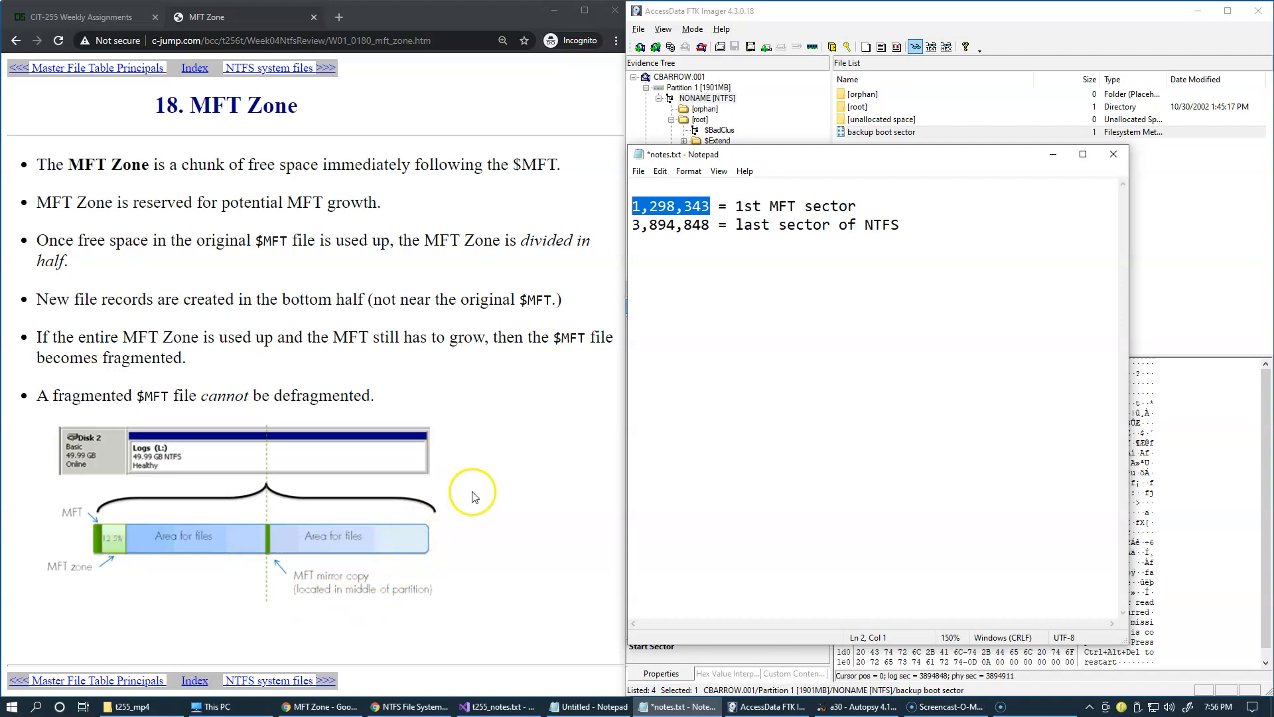
mouse_move(930, 91)
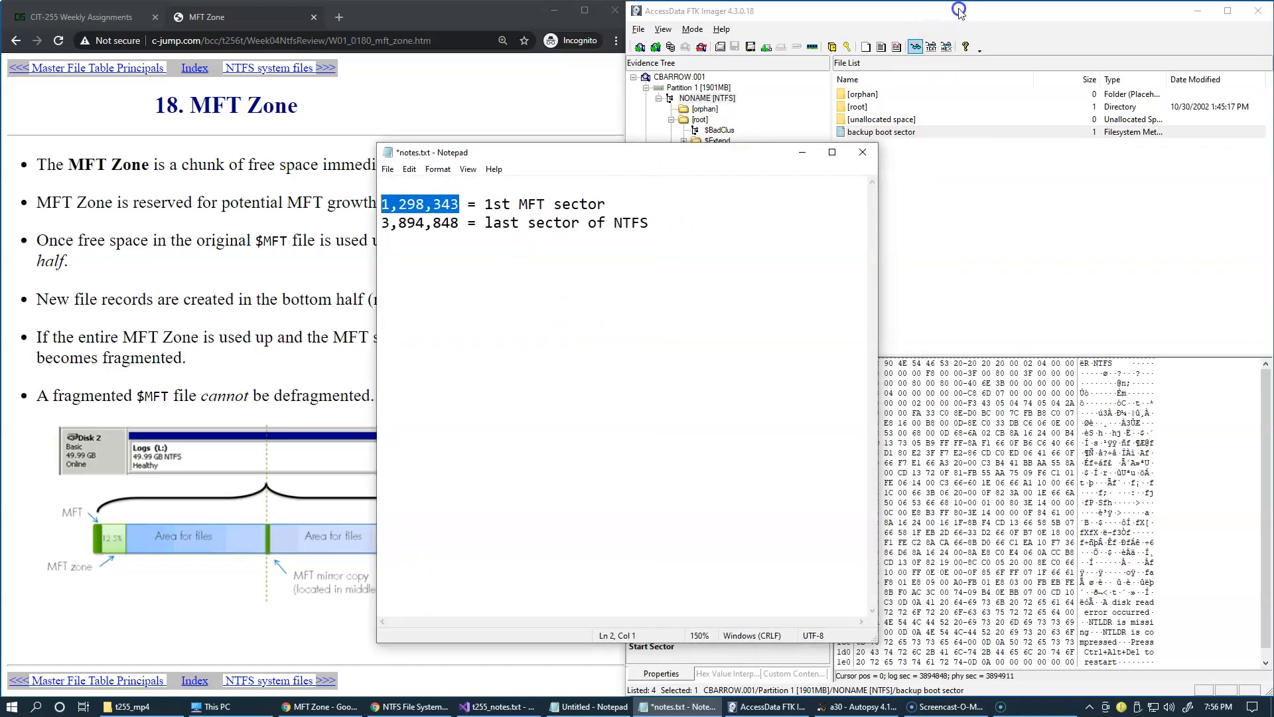
View $MFTMirr's properties in the root folder, then return to the notes
click(699, 119)
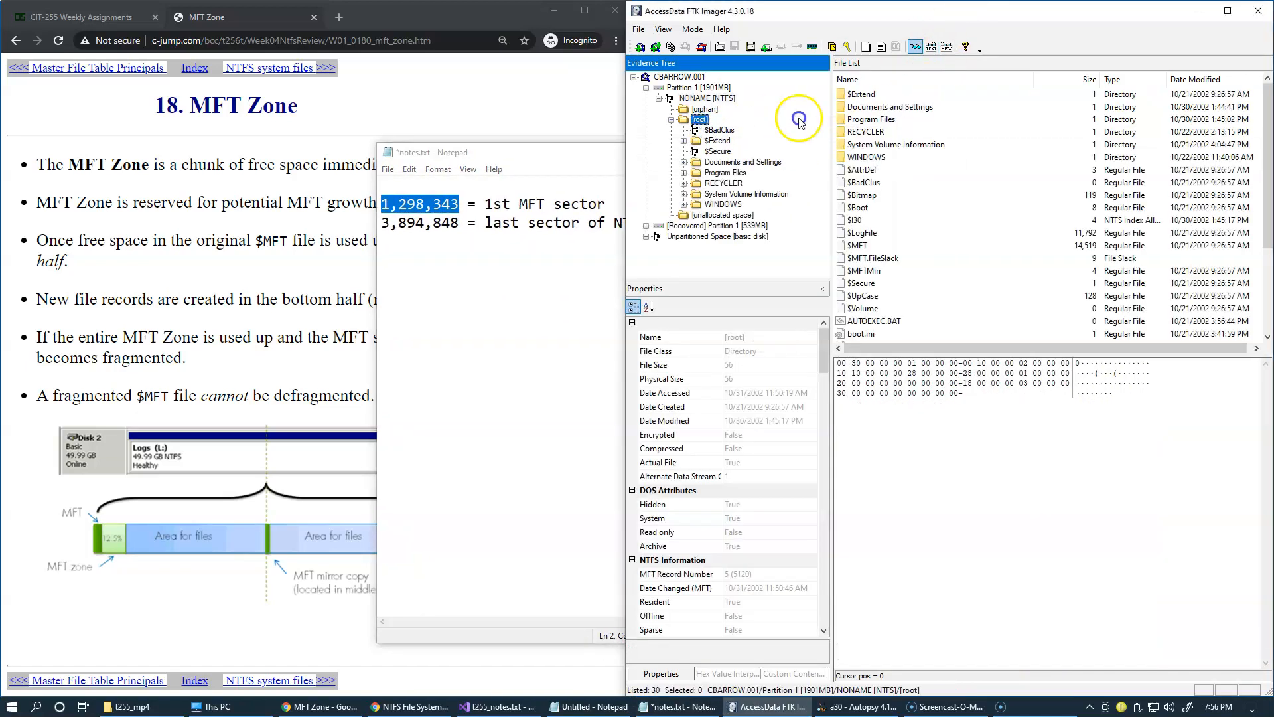
click(864, 270)
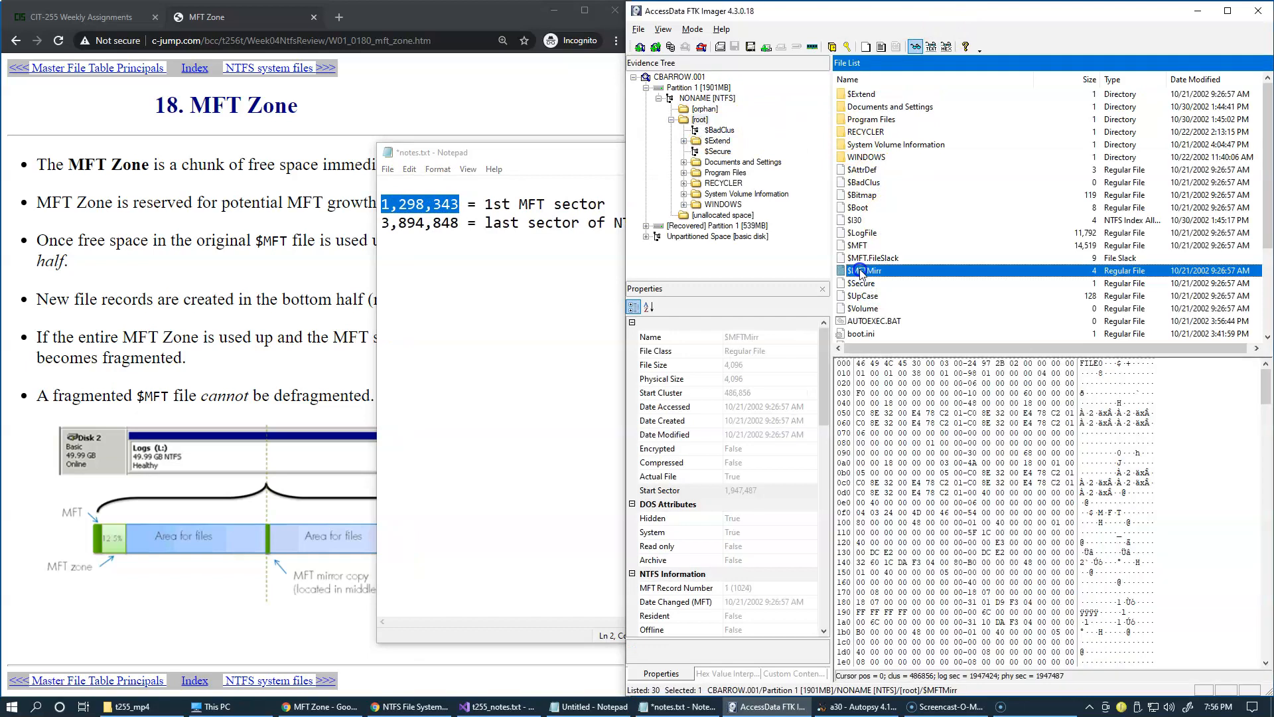
click(662, 490)
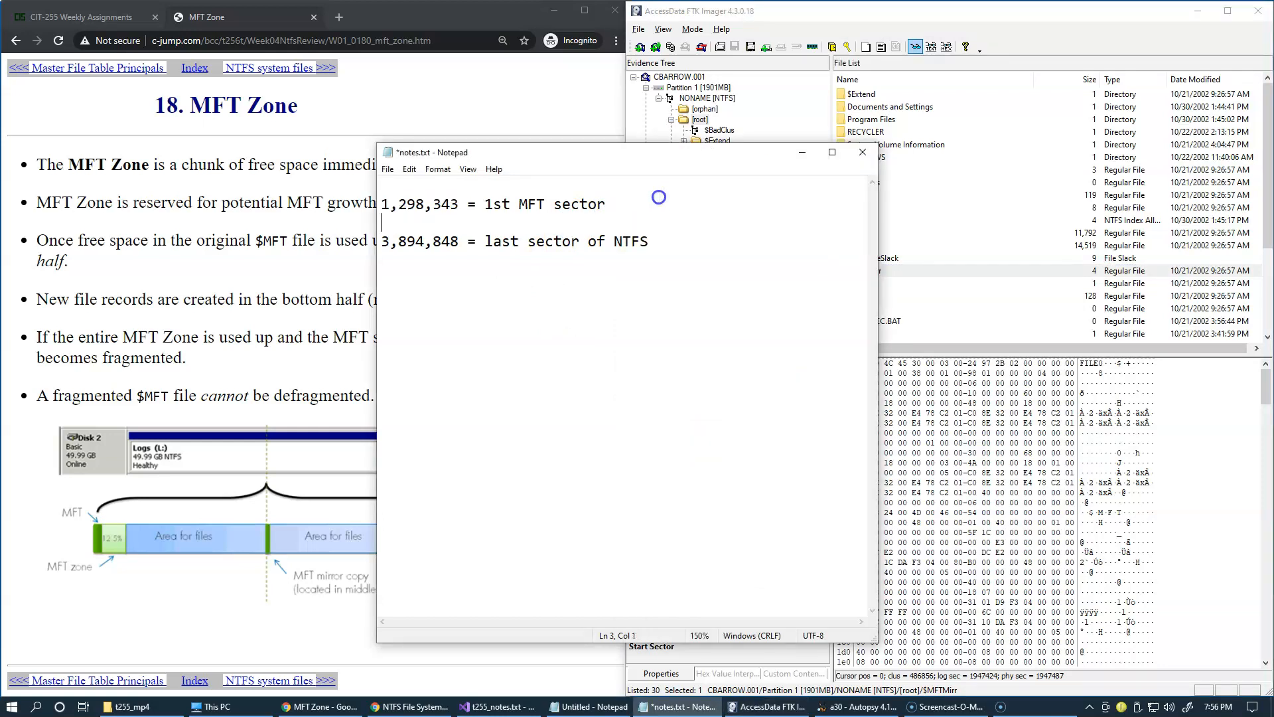
Type the middle note line '1,947,487 = MFT Mirror'
text(1,947,487 =)
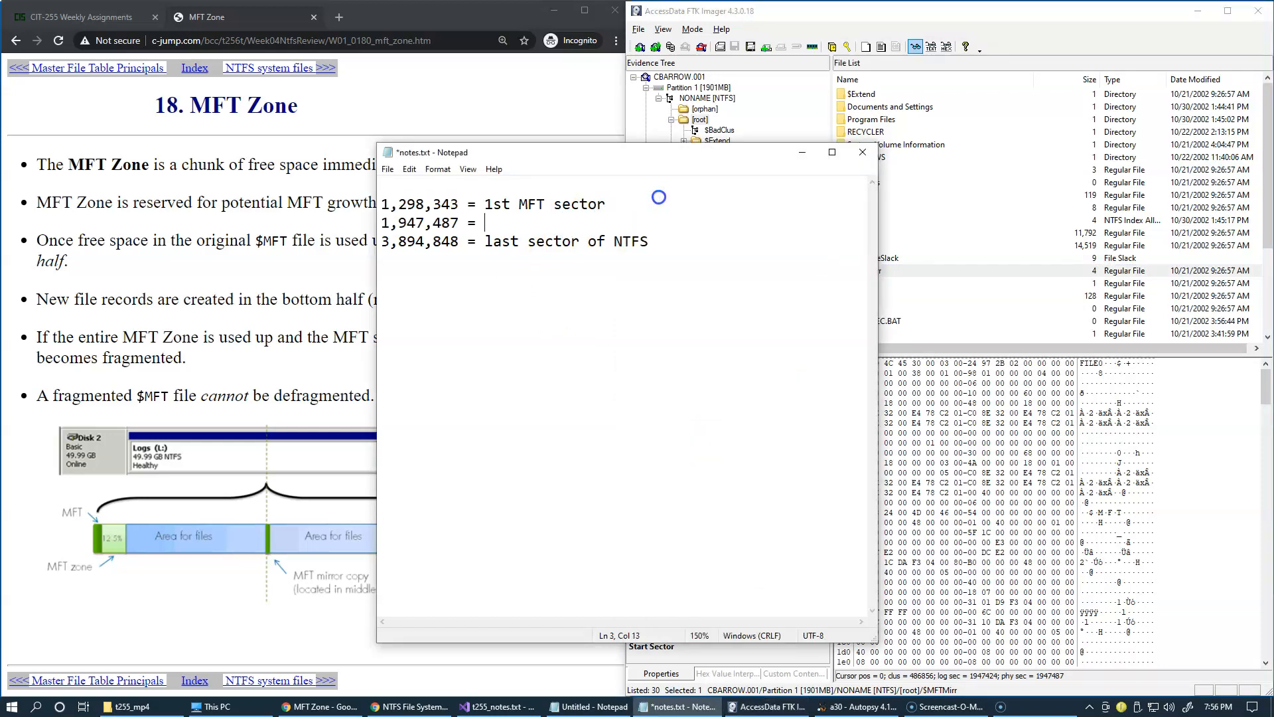
text(MFT)
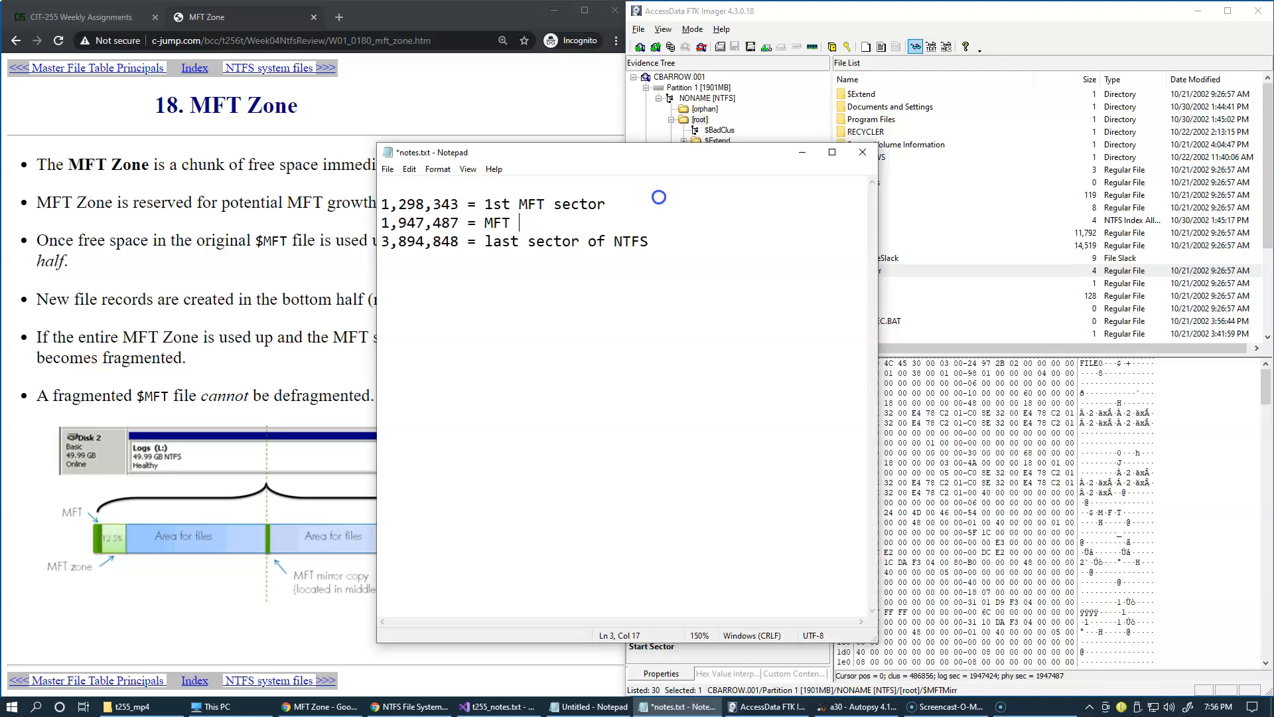
text(Mirror)
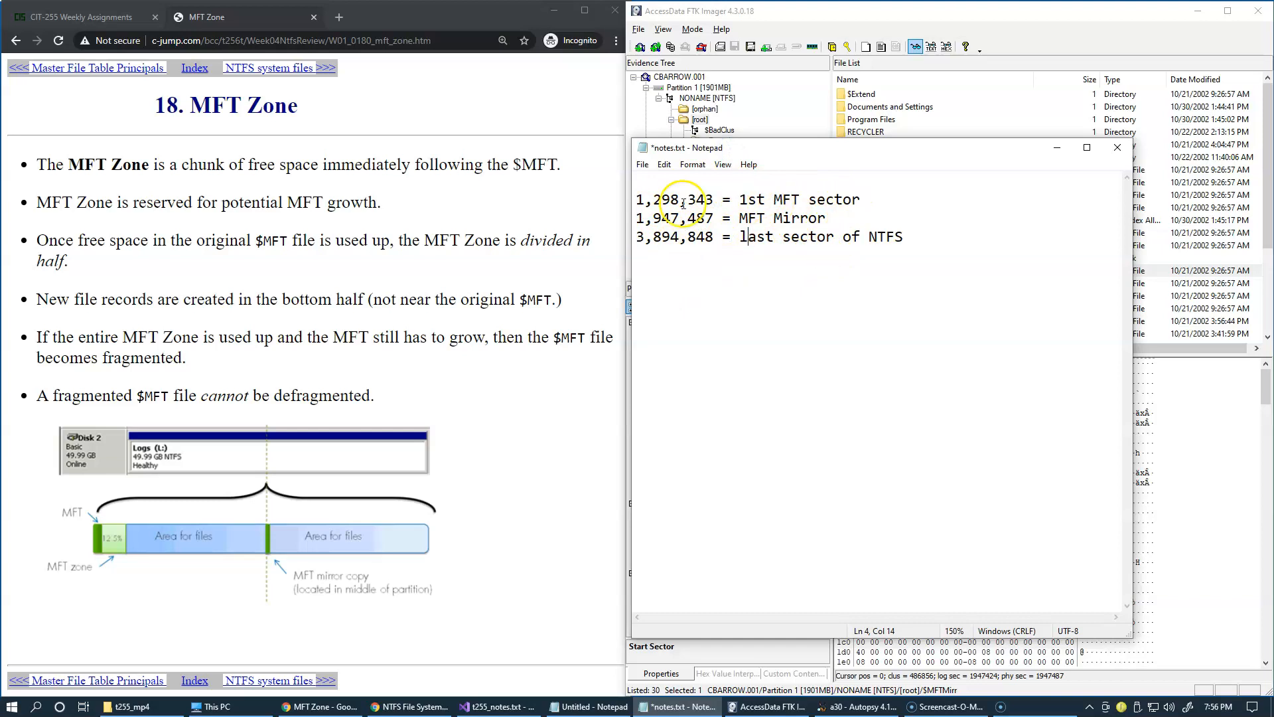
mouse_move(788, 250)
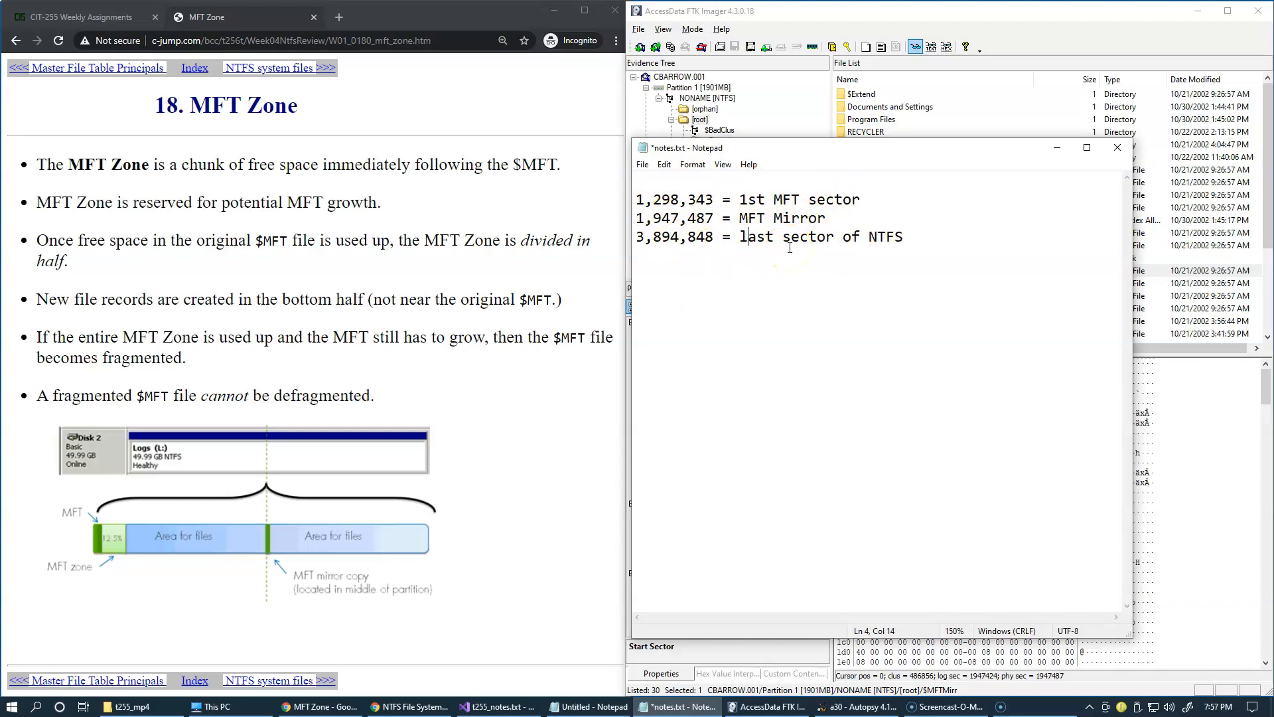
mouse_move(496, 305)
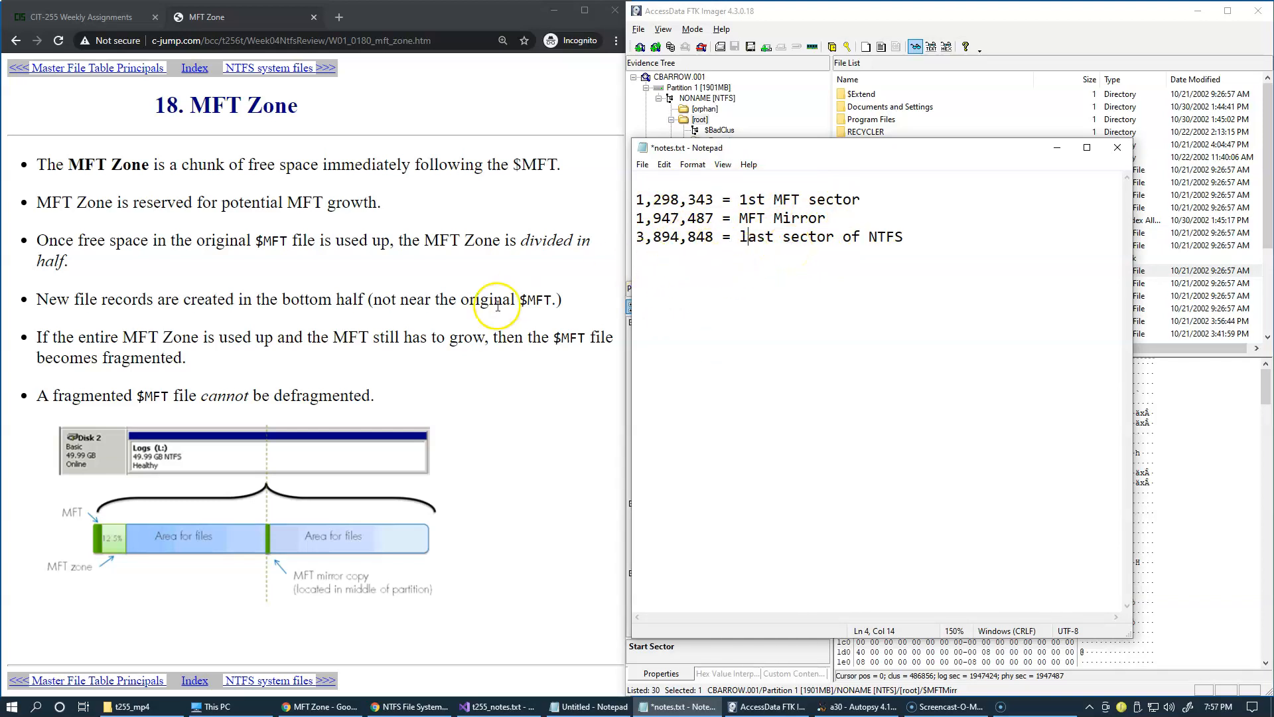
mouse_move(130, 539)
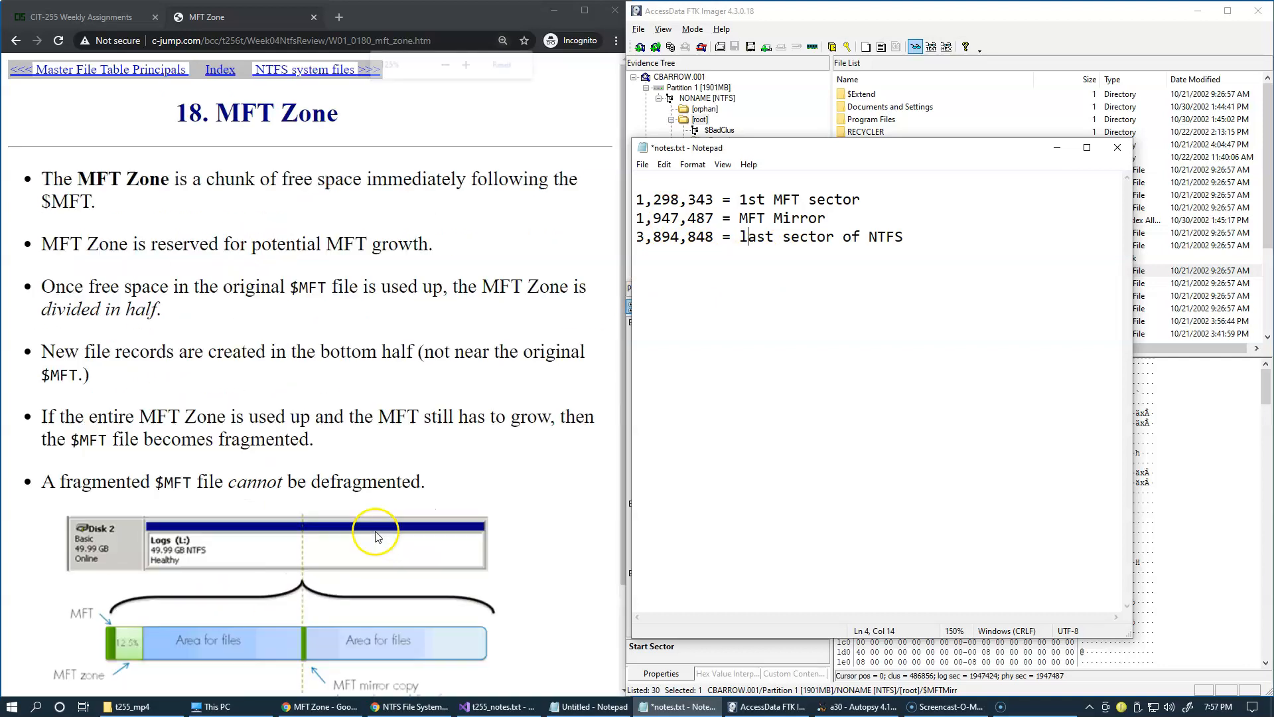
Scroll the Chrome MFT Zone slide down to show the disk layout diagram
scroll(down, 3)
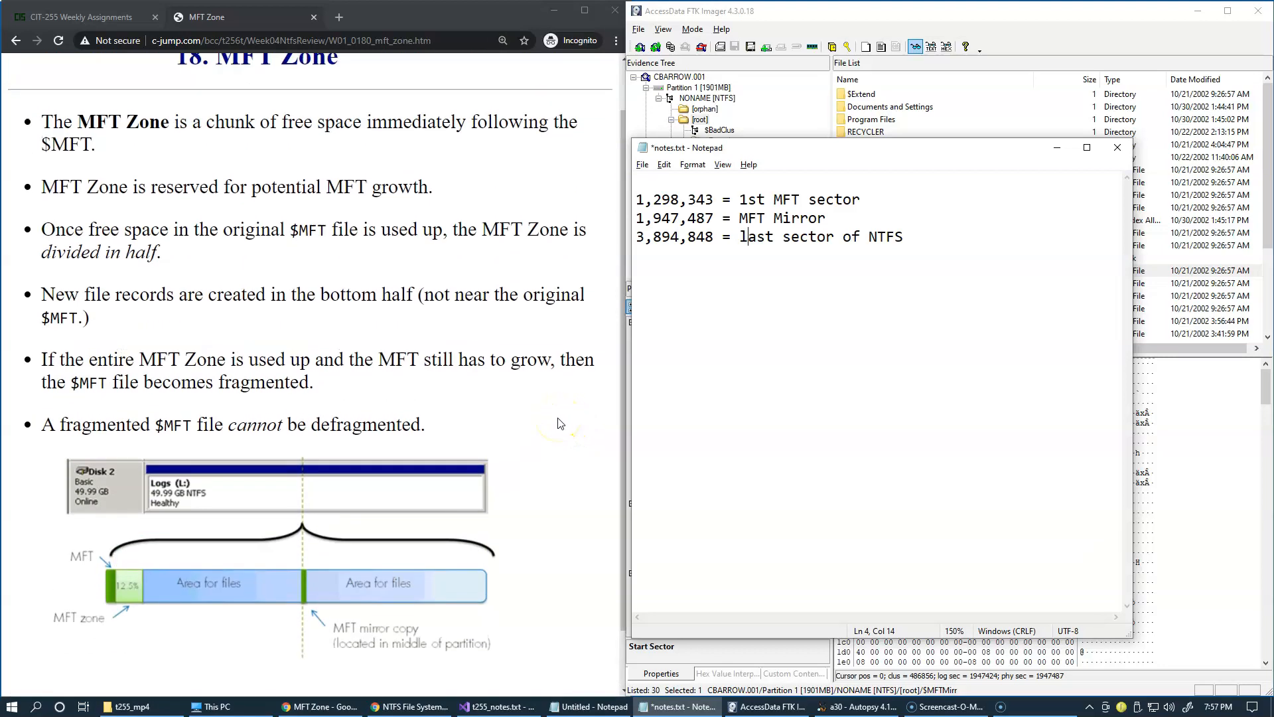
Outline the 12.5% MFT zone block in the diagram with the red pen
click(119, 571)
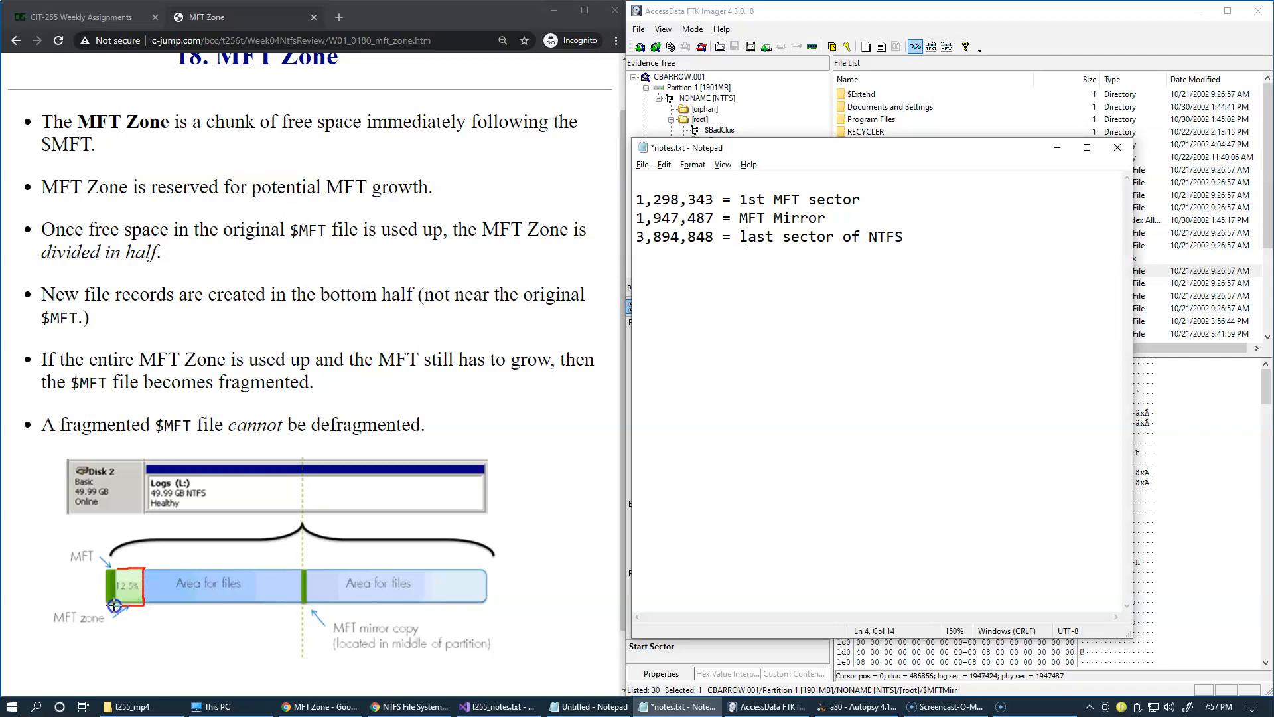
mouse_move(253, 528)
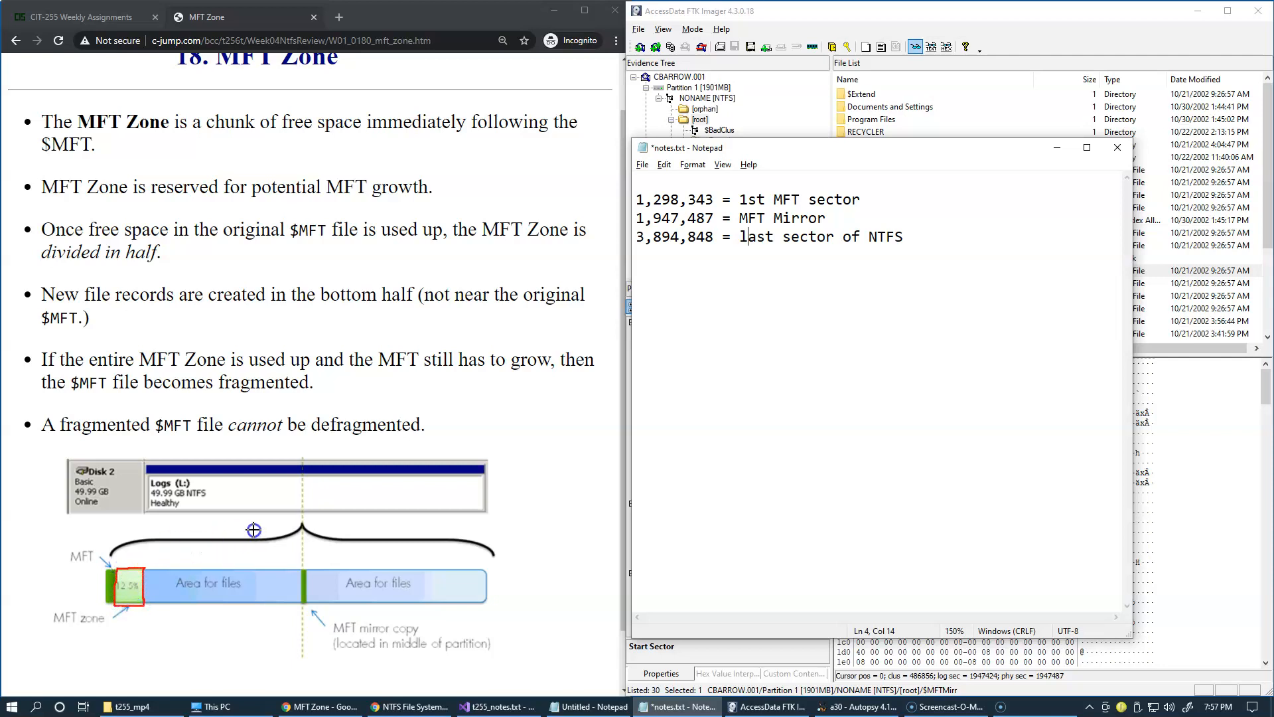
mouse_move(250, 327)
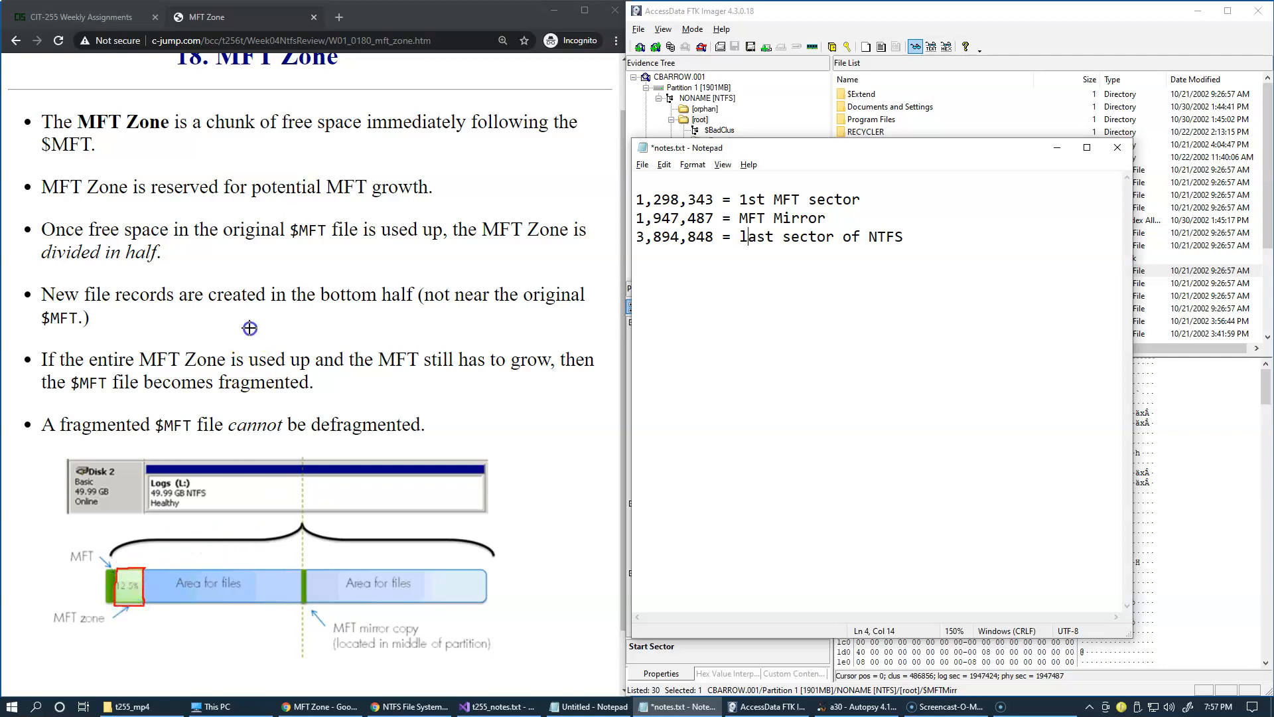
mouse_move(200, 252)
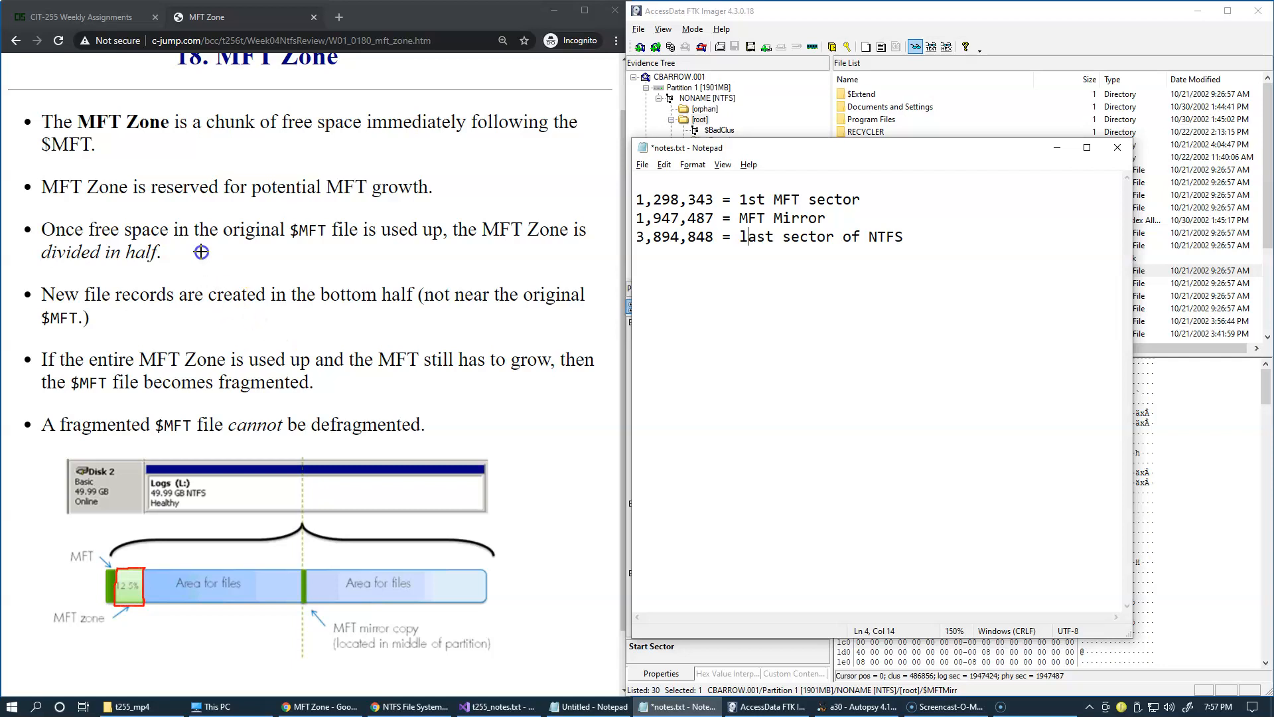
mouse_move(241, 307)
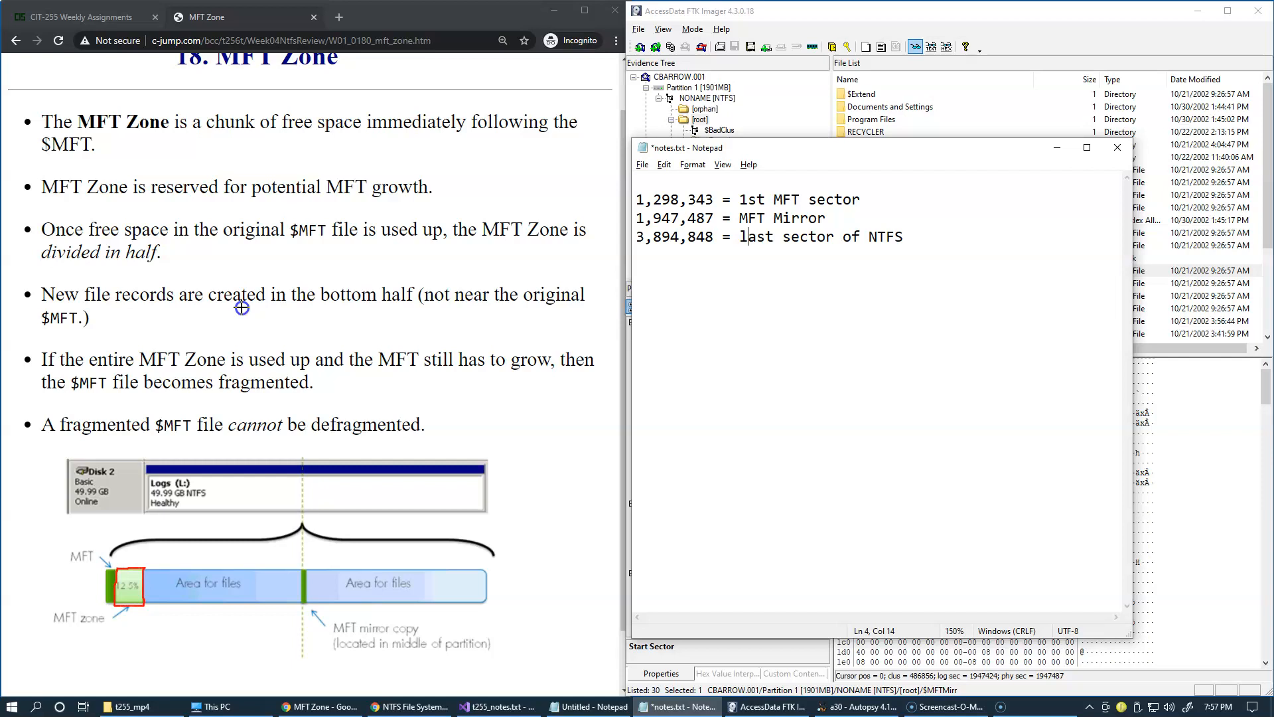
mouse_move(358, 293)
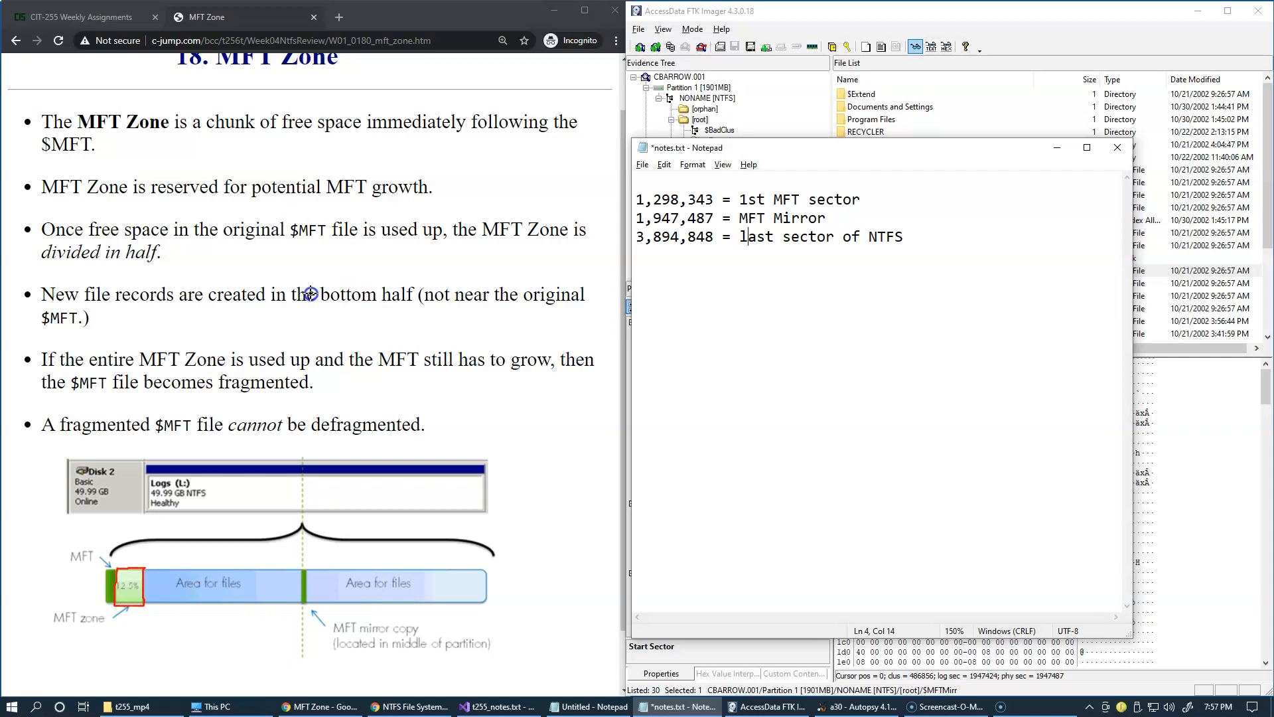
mouse_move(427, 290)
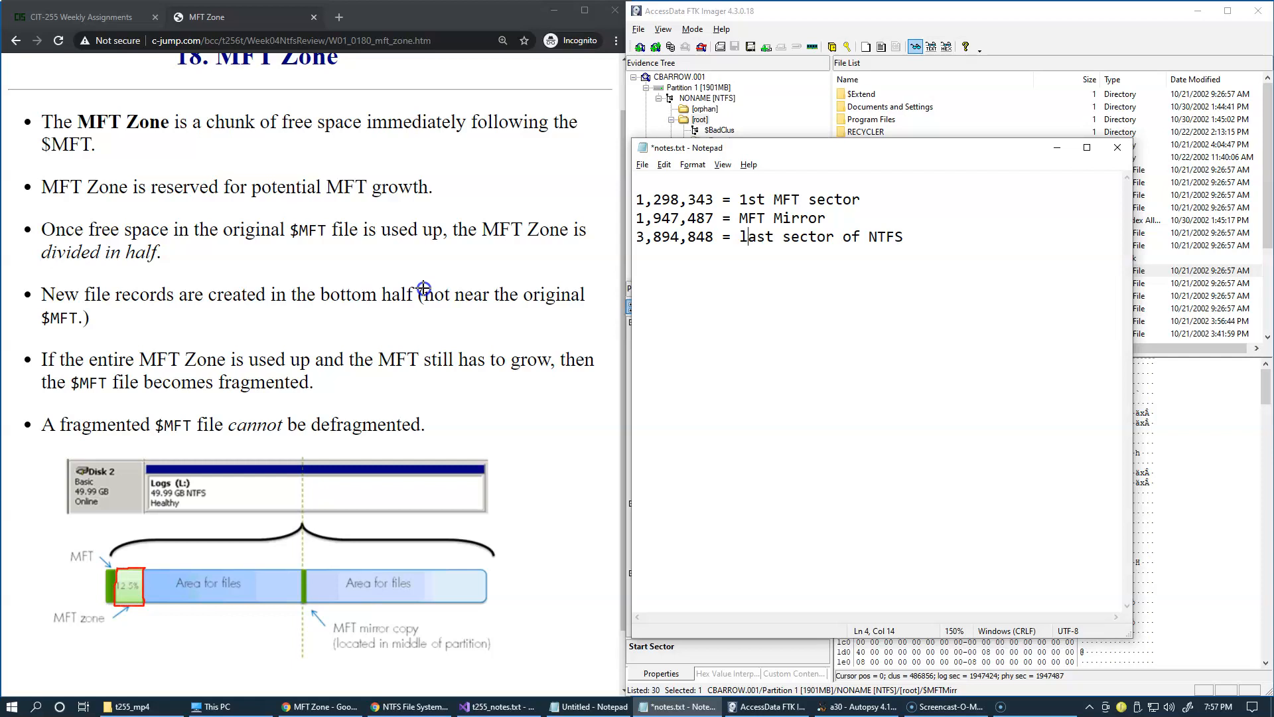
mouse_move(423, 285)
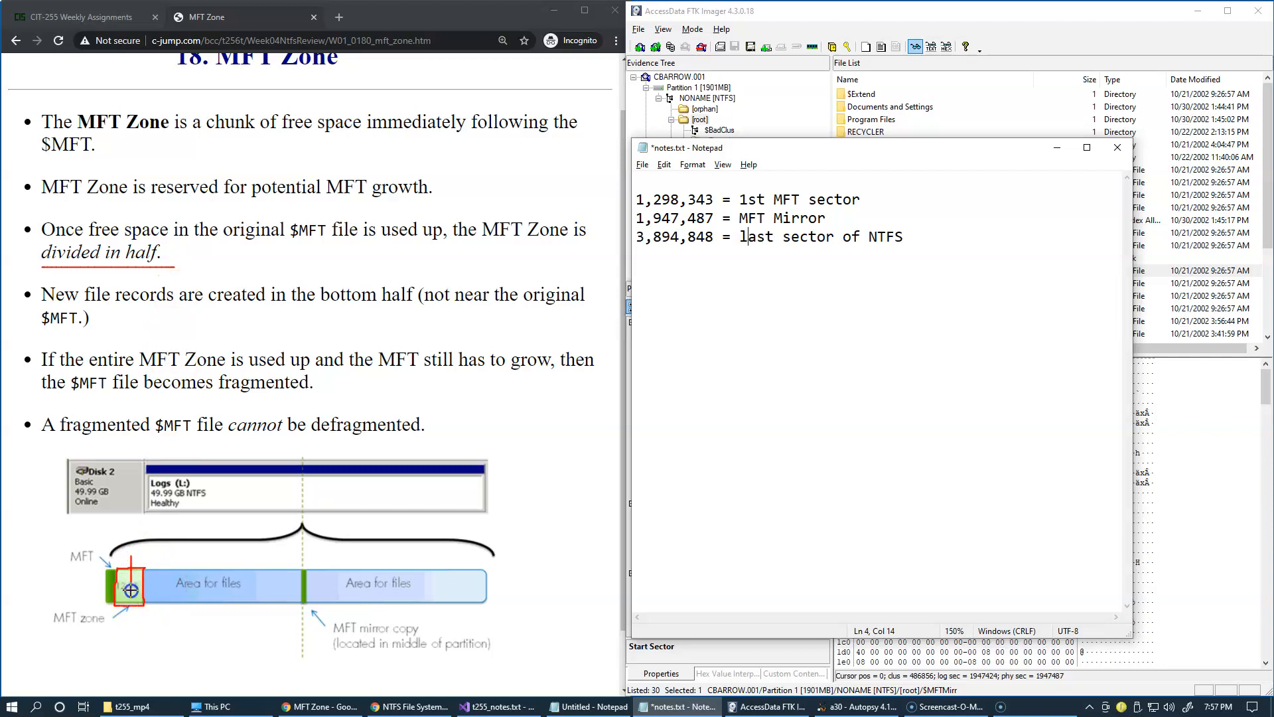
mouse_move(215, 304)
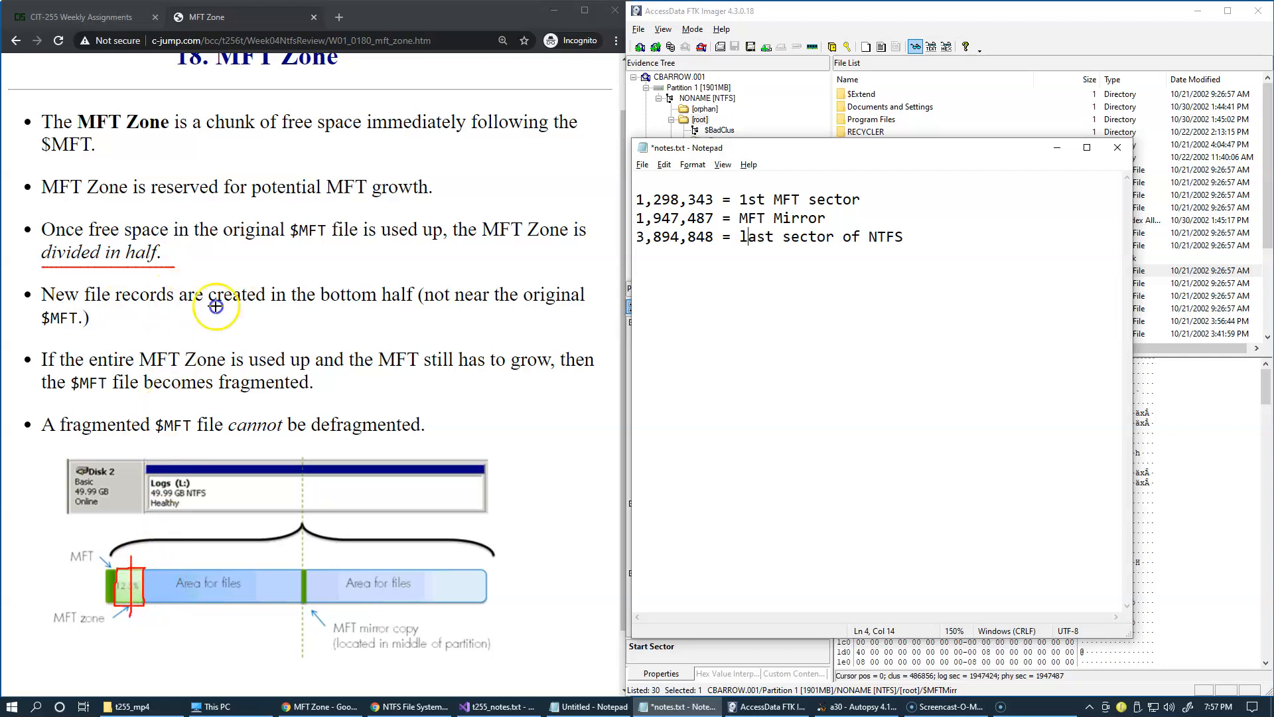
mouse_move(413, 306)
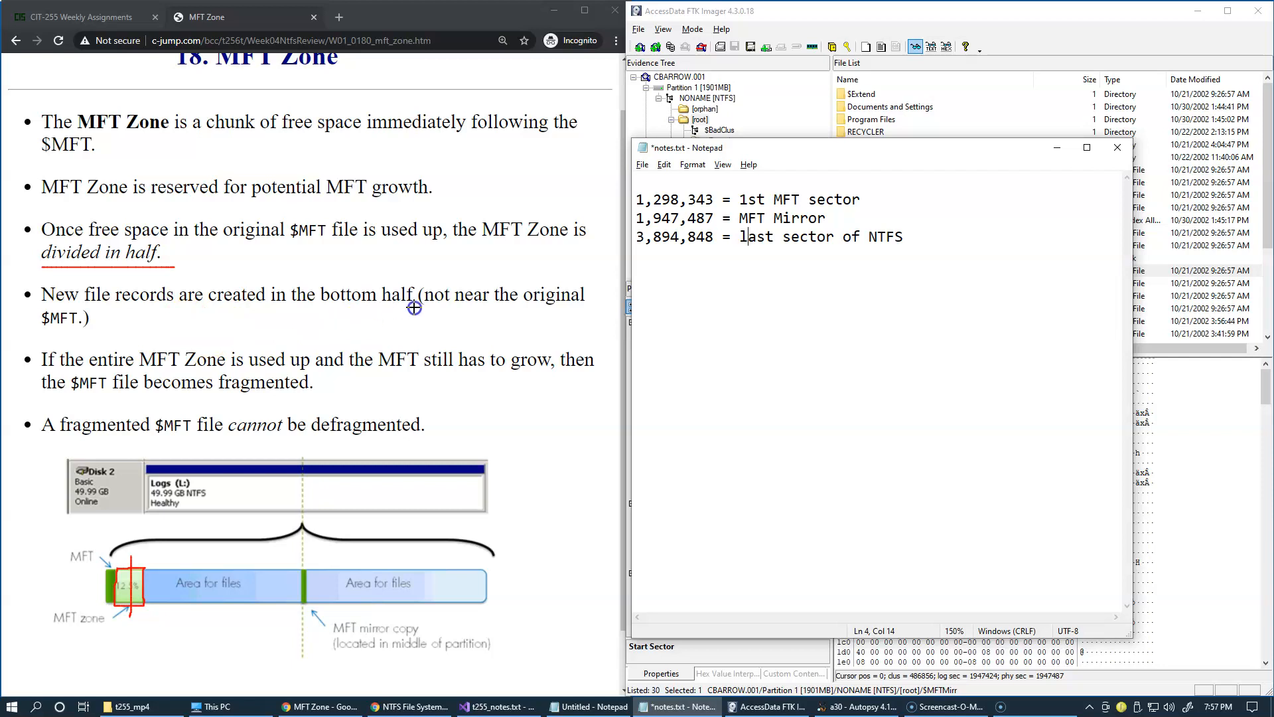
mouse_move(129, 579)
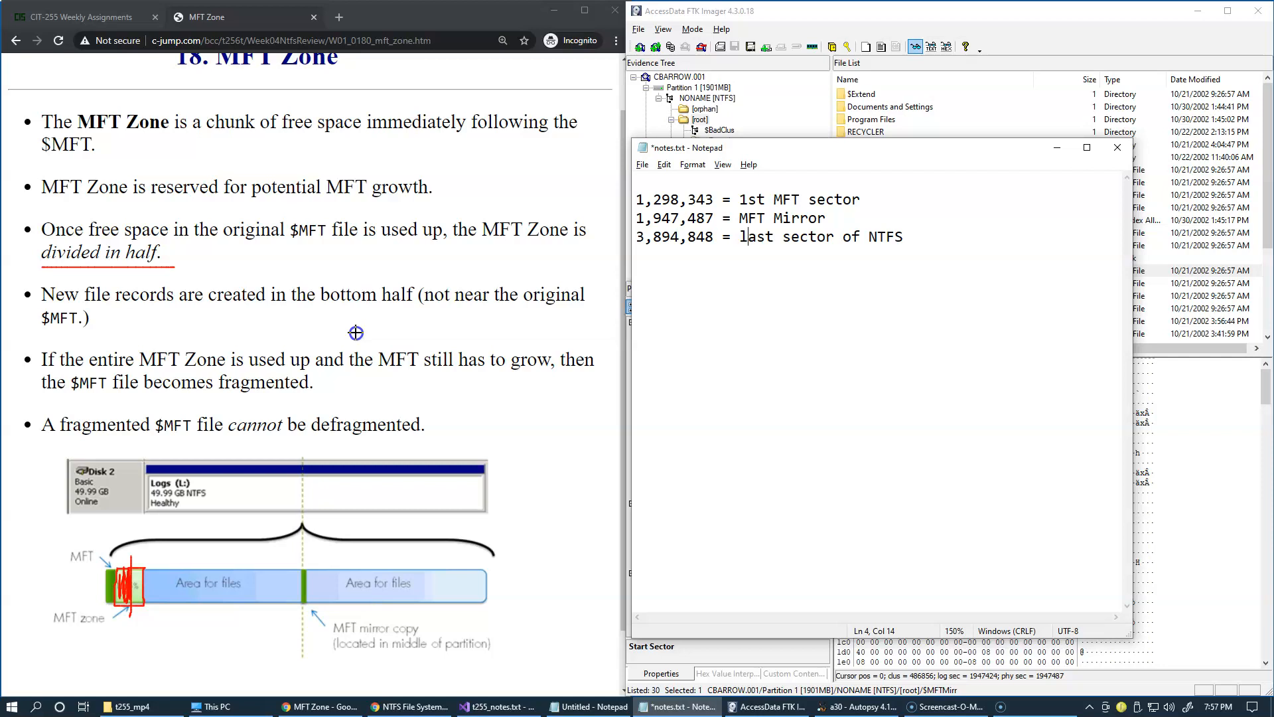
mouse_move(276, 343)
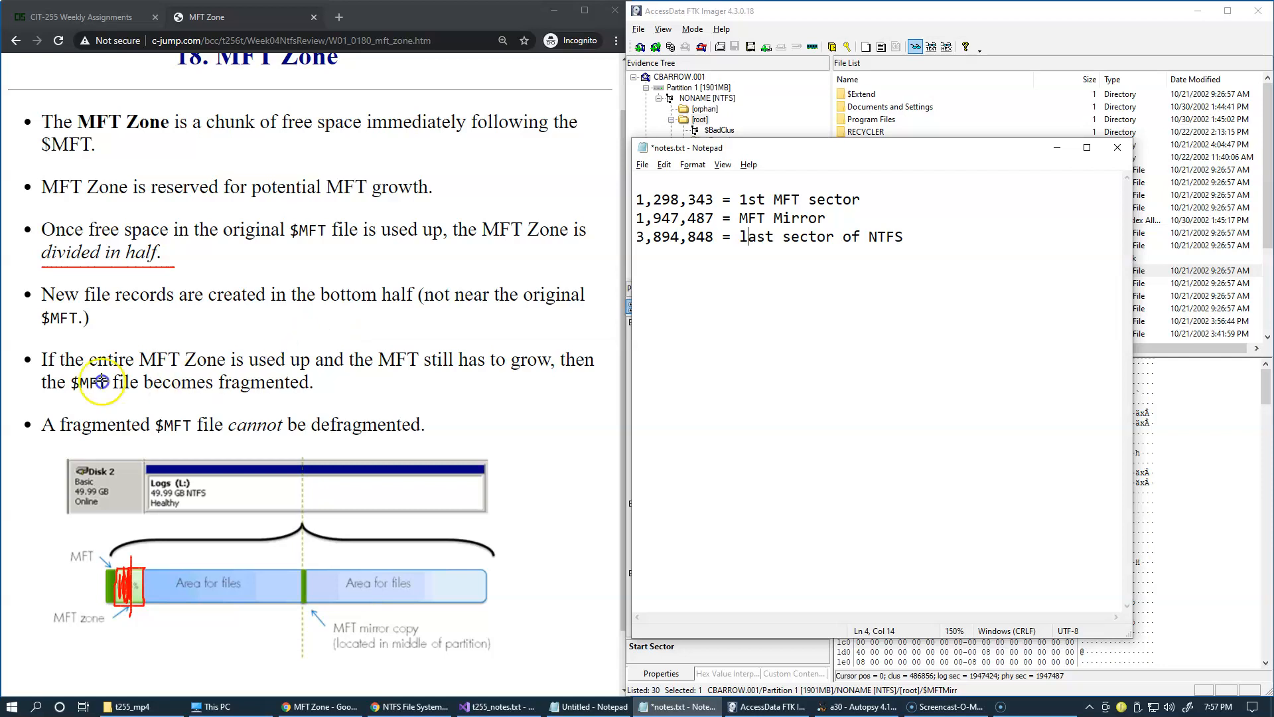
mouse_move(130, 575)
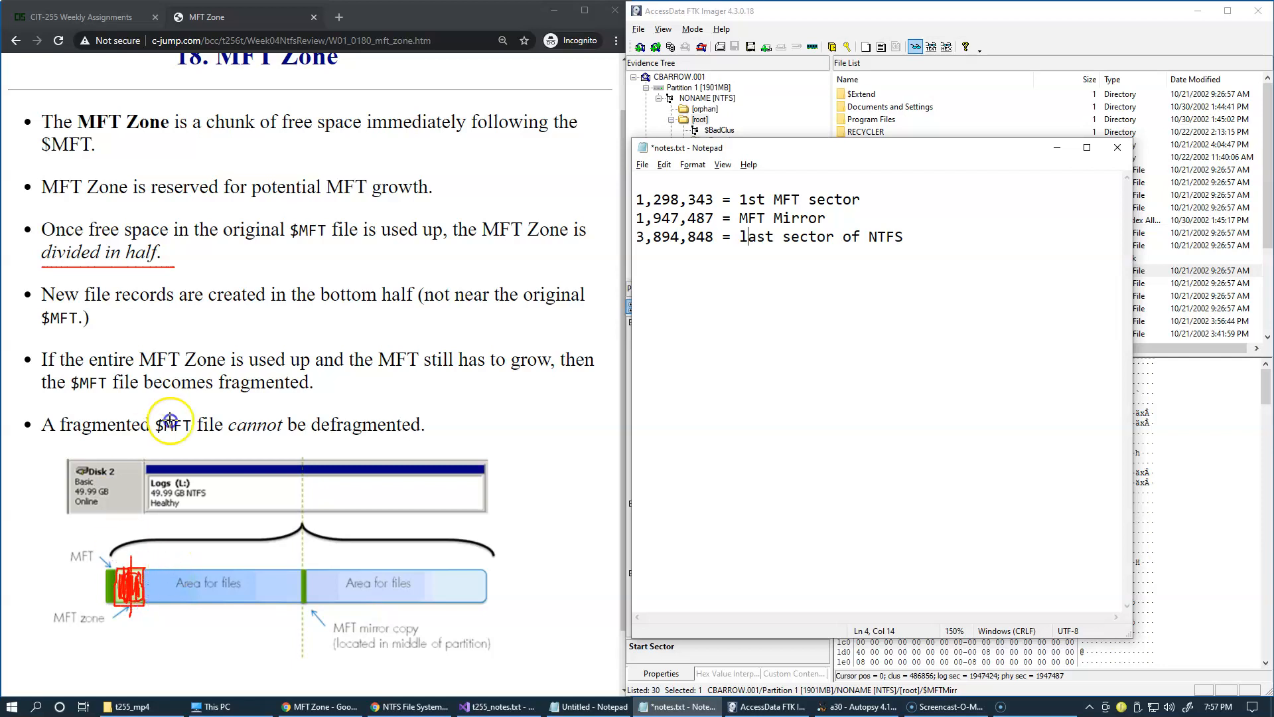
mouse_move(363, 398)
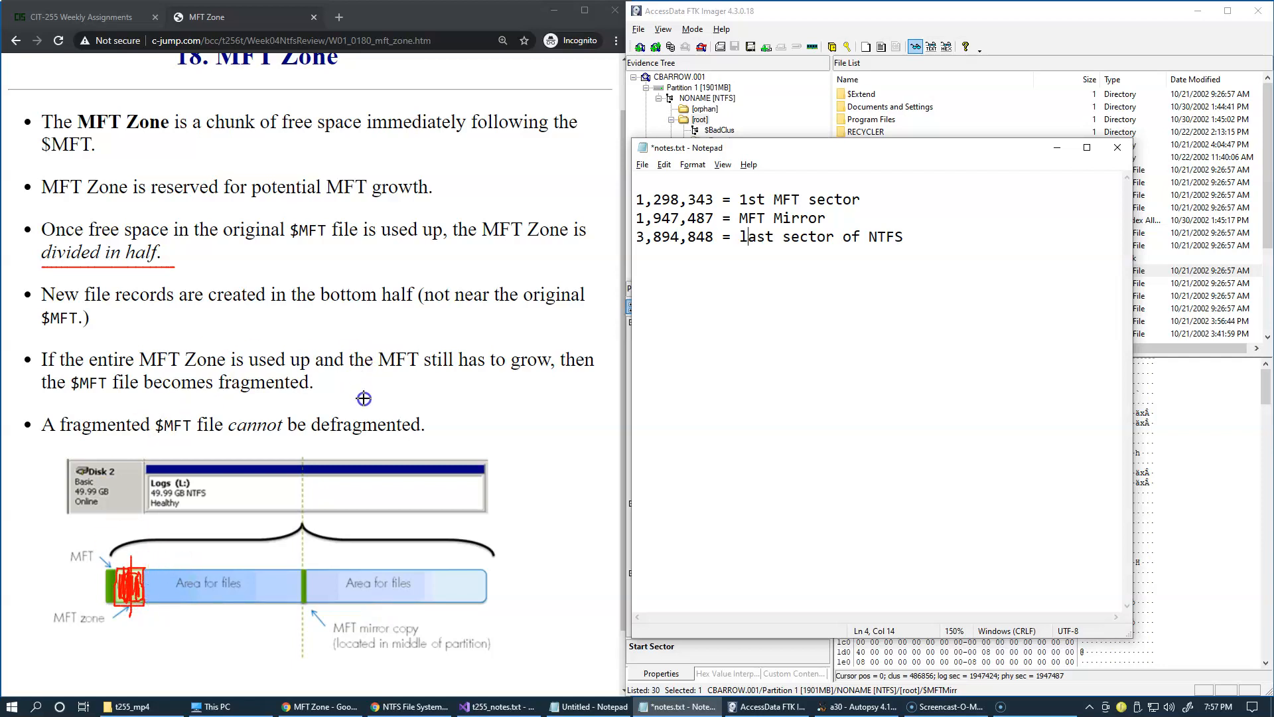
mouse_move(236, 578)
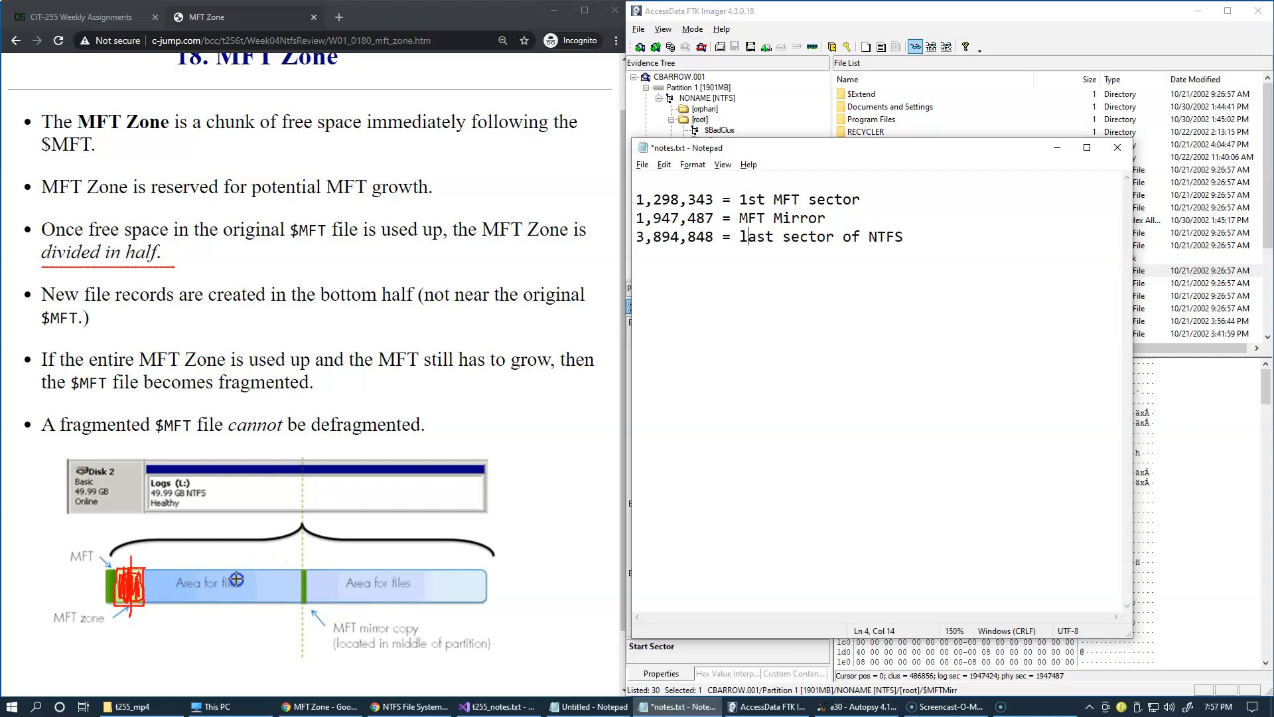
mouse_move(195, 587)
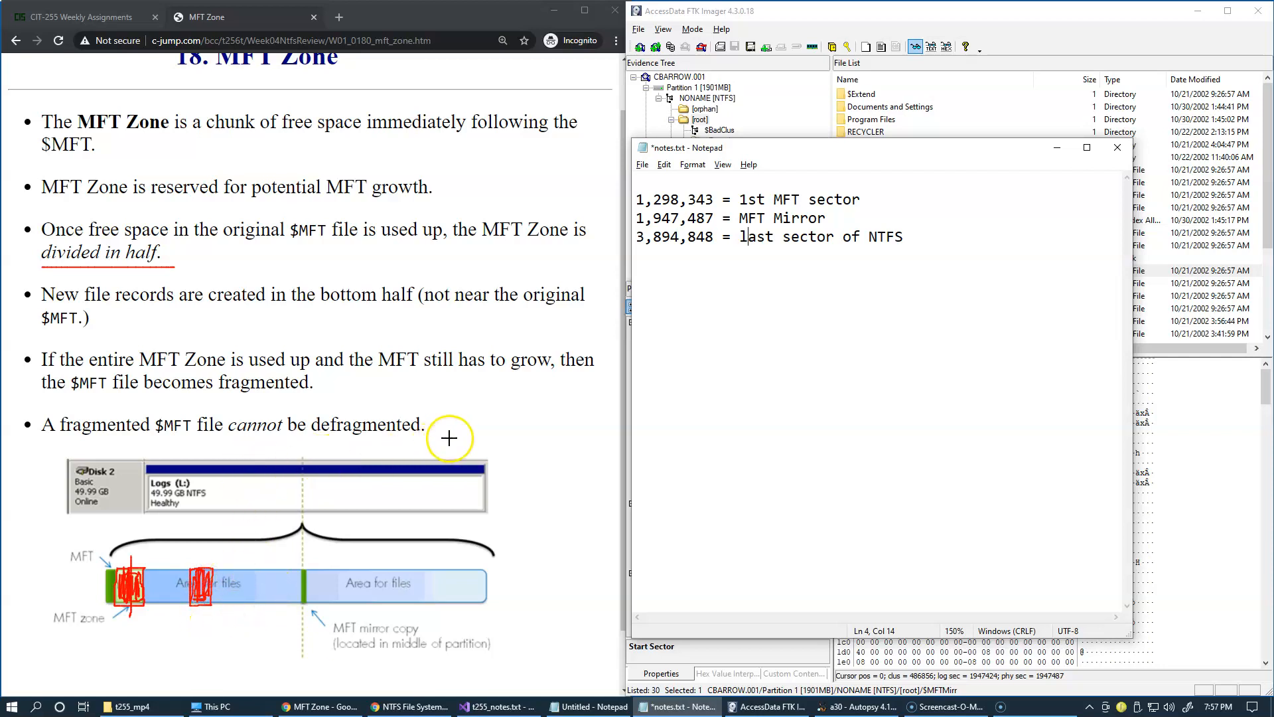
mouse_move(454, 438)
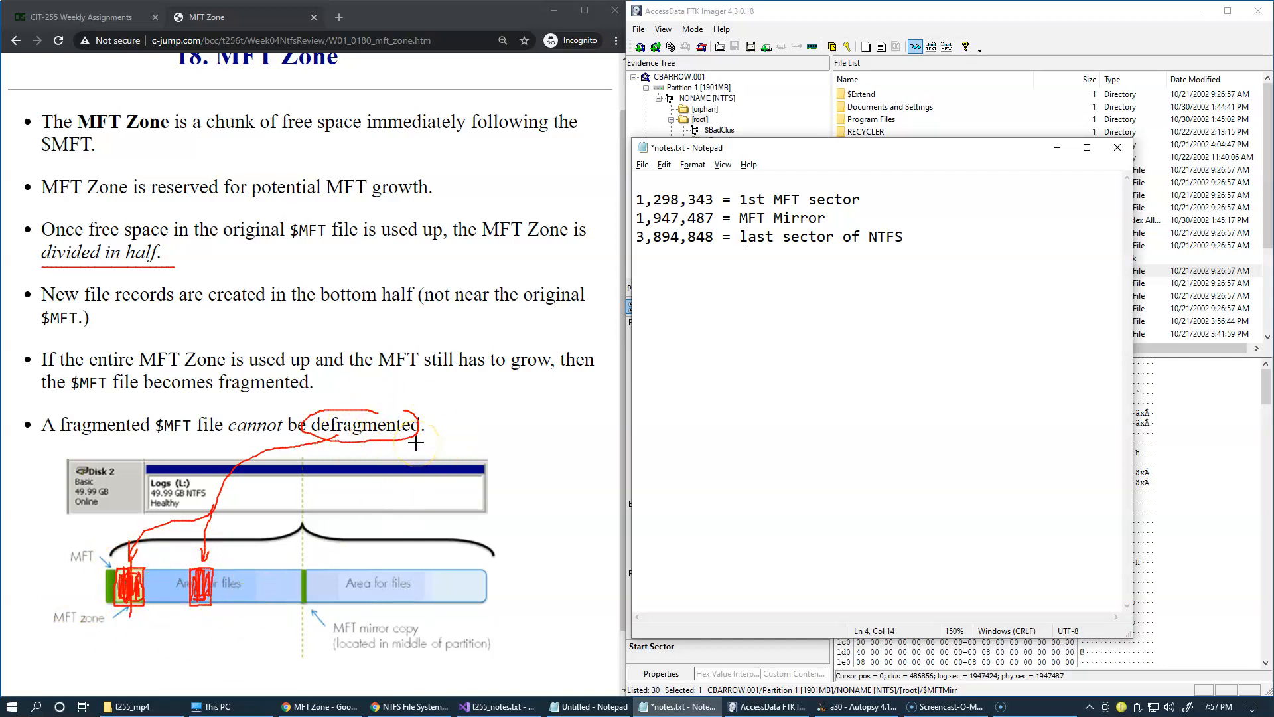
mouse_move(368, 445)
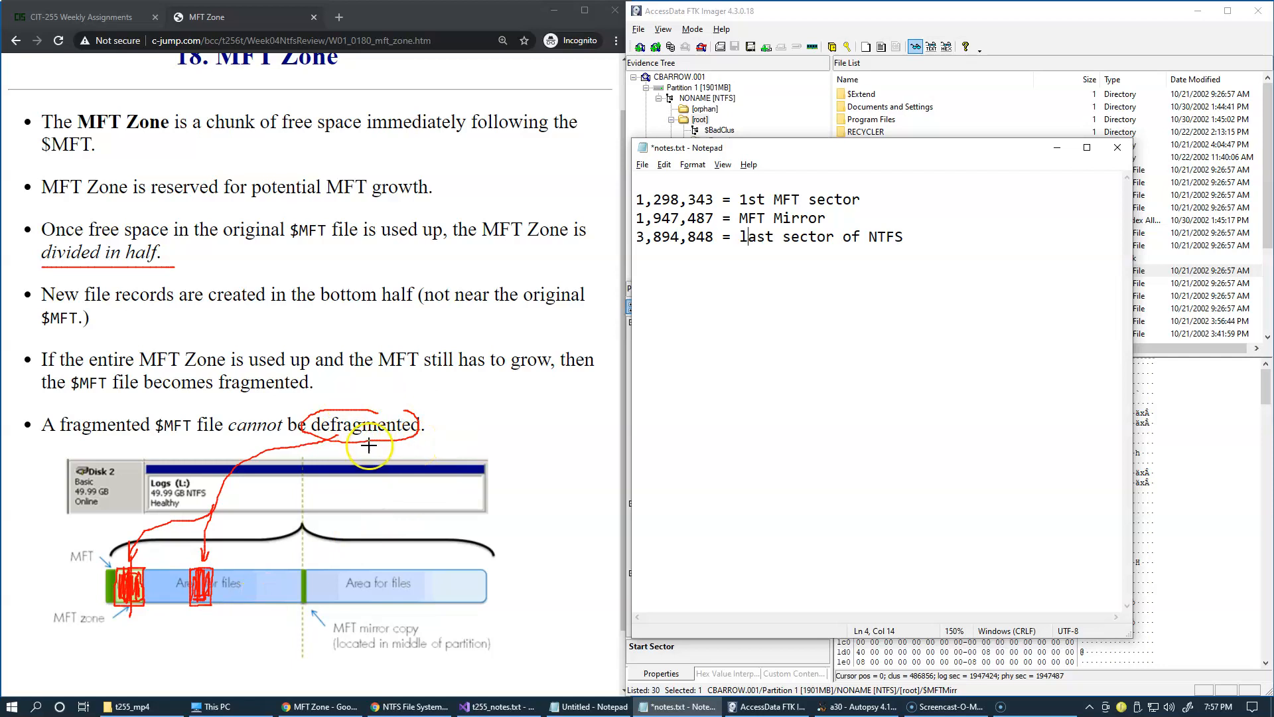
mouse_move(413, 445)
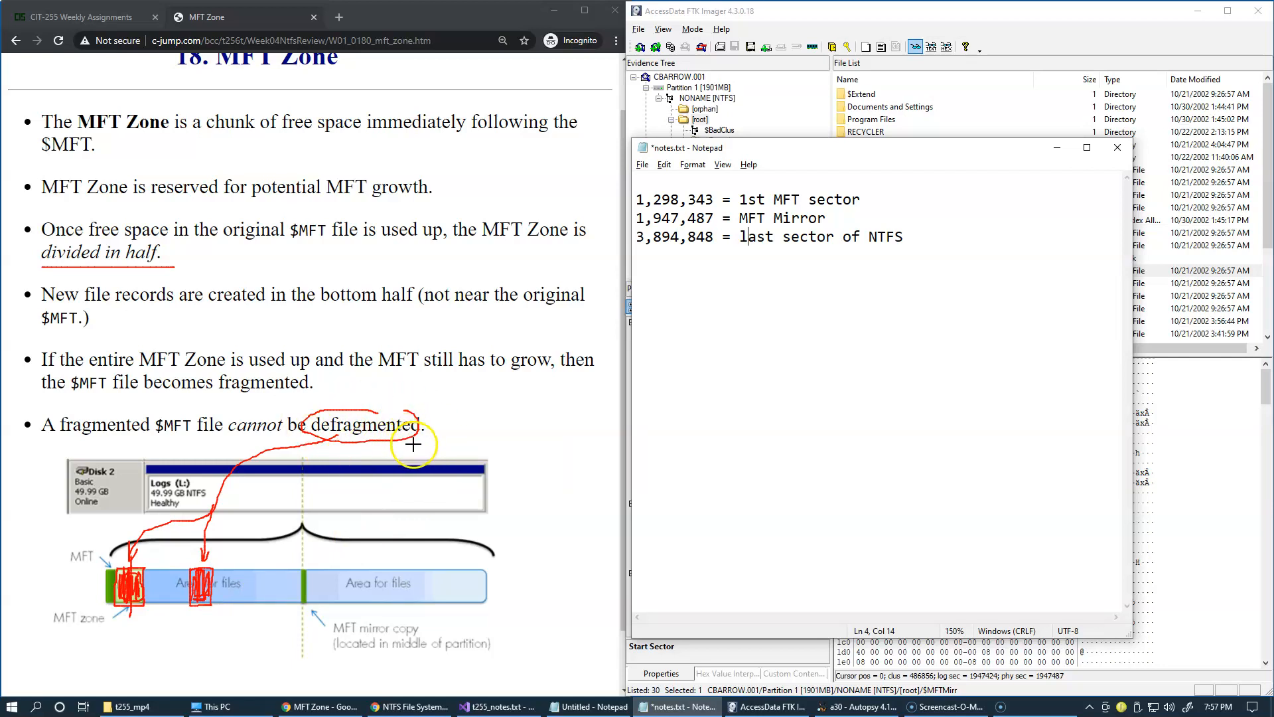
mouse_move(210, 449)
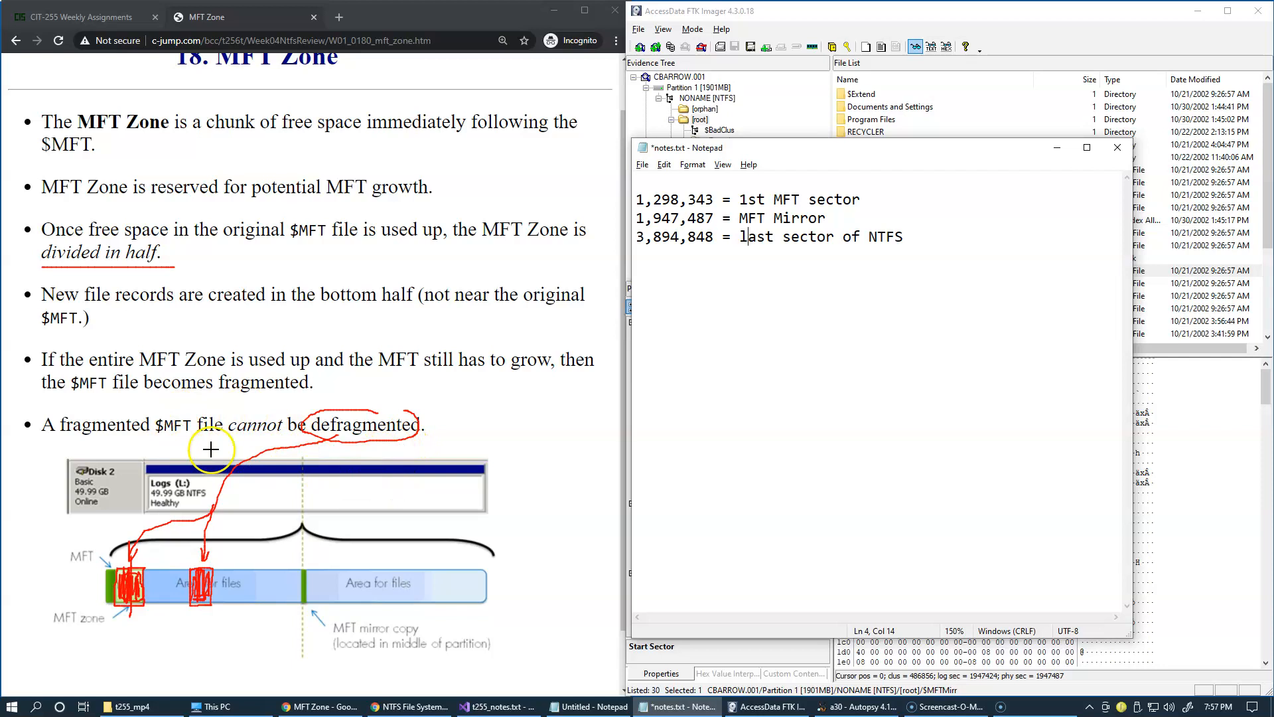
mouse_move(472, 460)
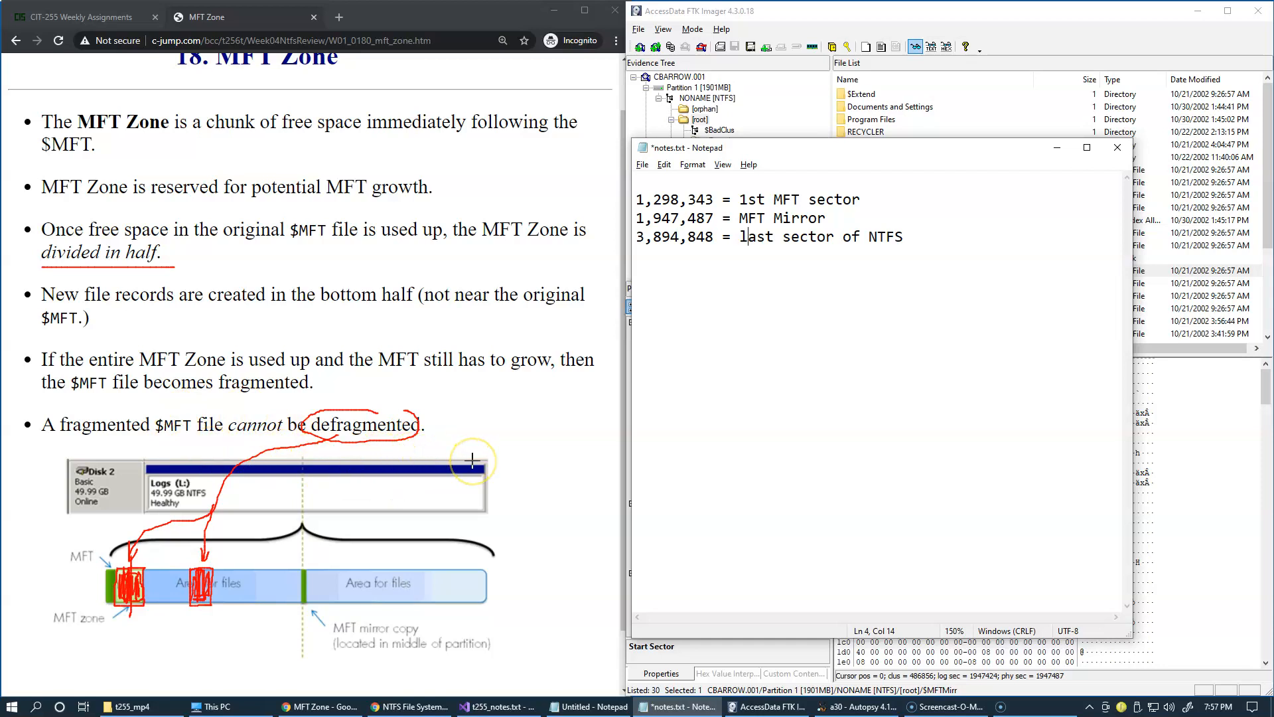